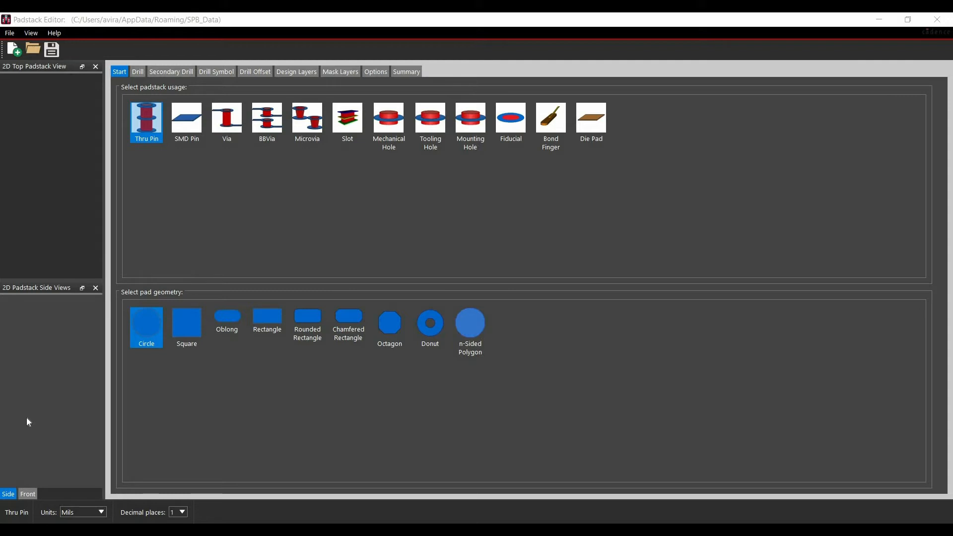
pyautogui.moveTo(3, 417)
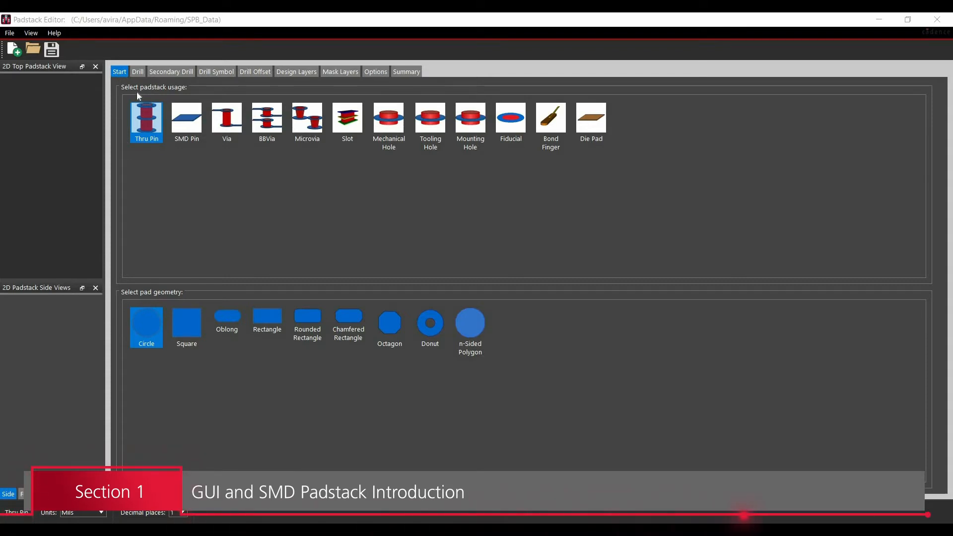
pyautogui.moveTo(185, 94)
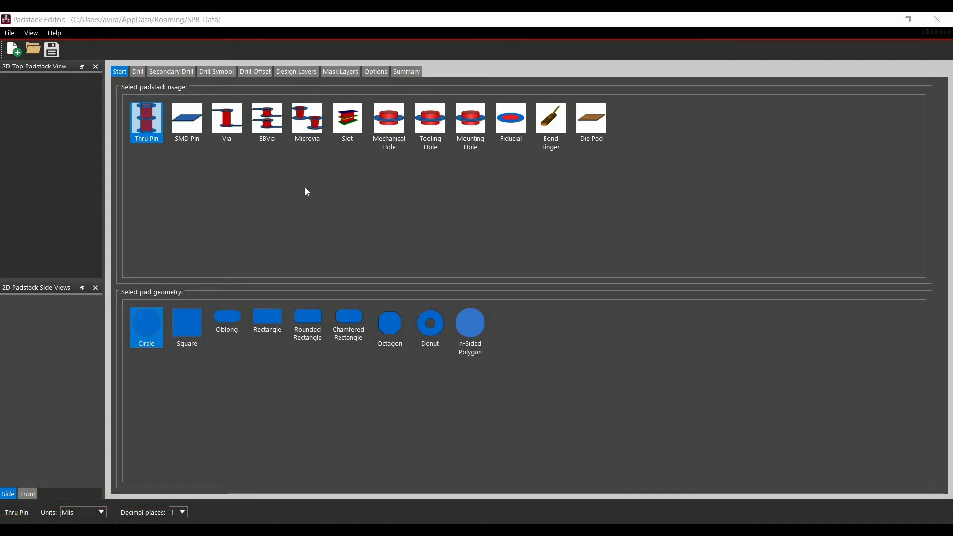
pyautogui.moveTo(195, 148)
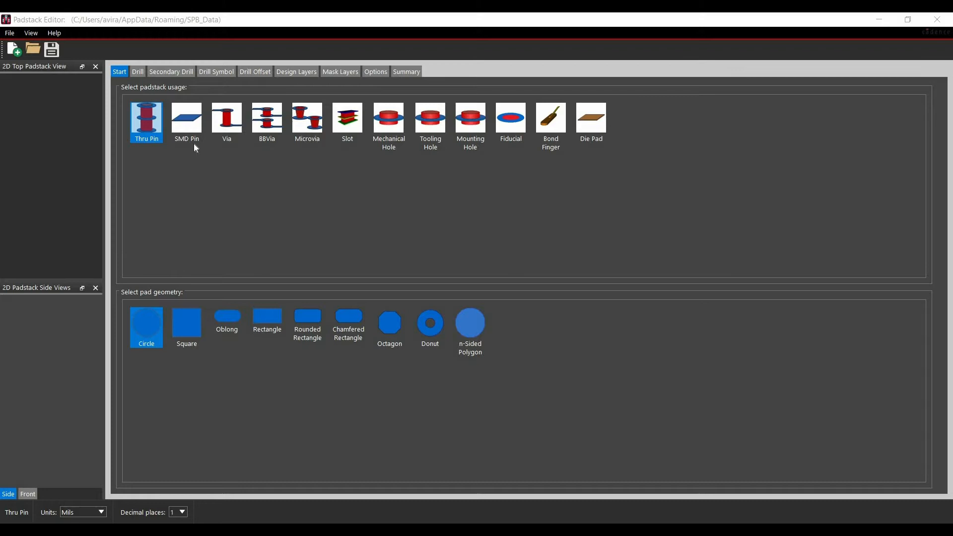
pyautogui.moveTo(279, 150)
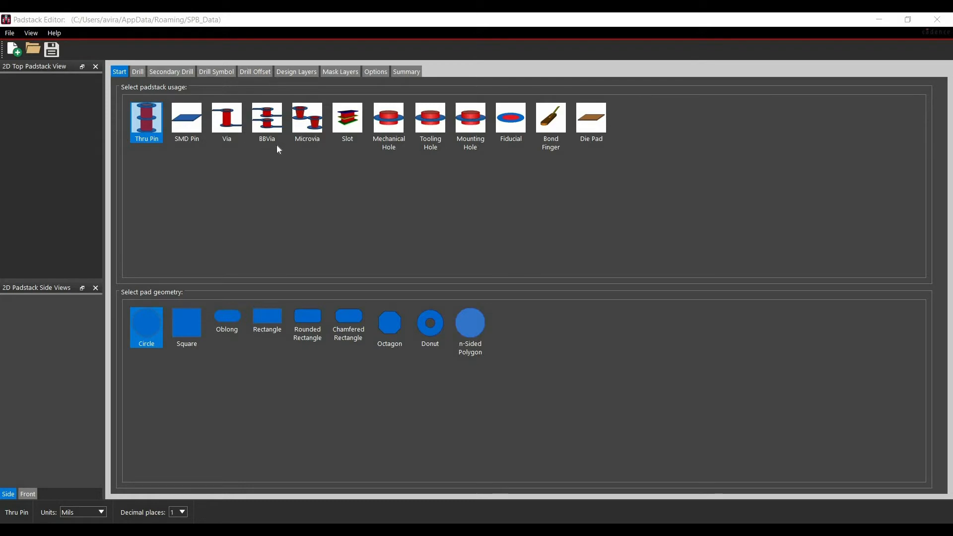
pyautogui.moveTo(422, 147)
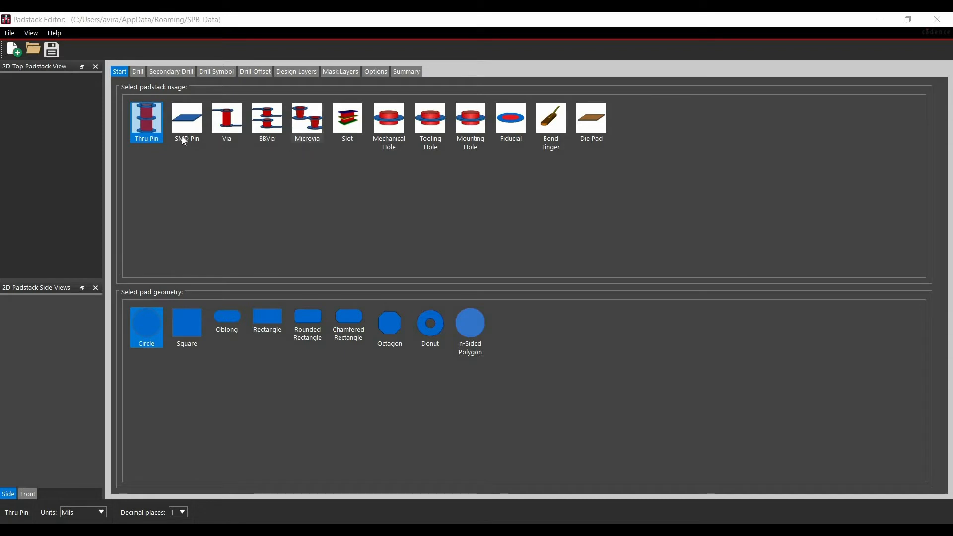
# Step: Set the padstack usage to SMD Pin and the pad geometry to Rectangle
pyautogui.click(187, 118)
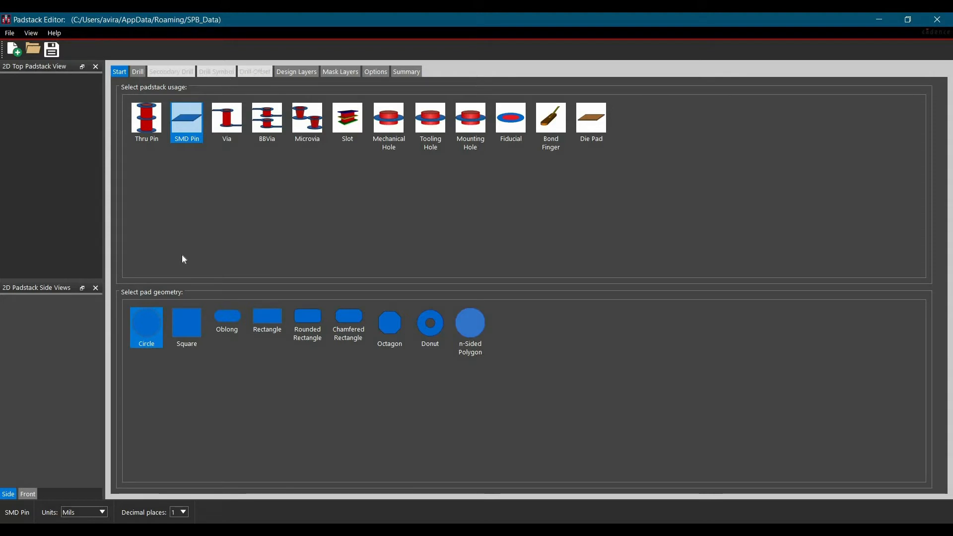
pyautogui.moveTo(186, 297)
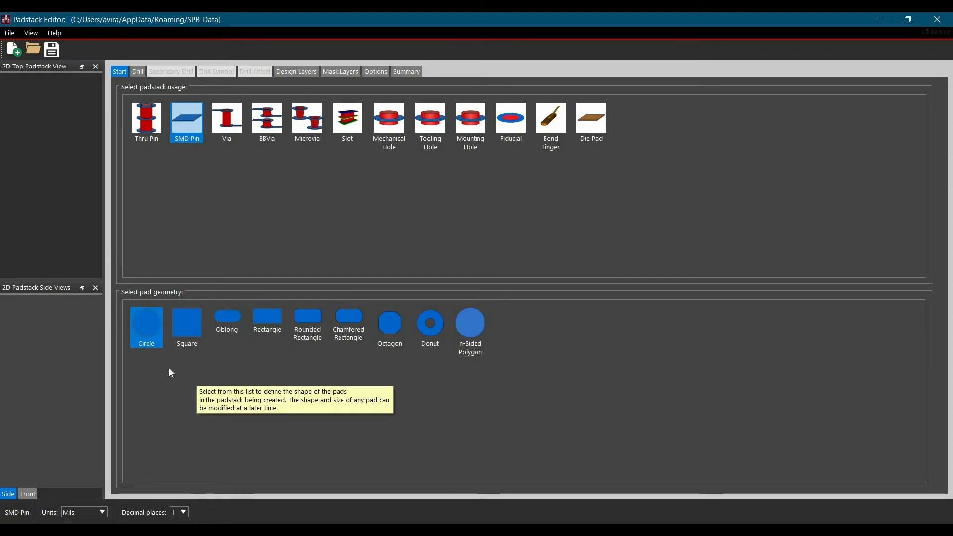
pyautogui.moveTo(418, 359)
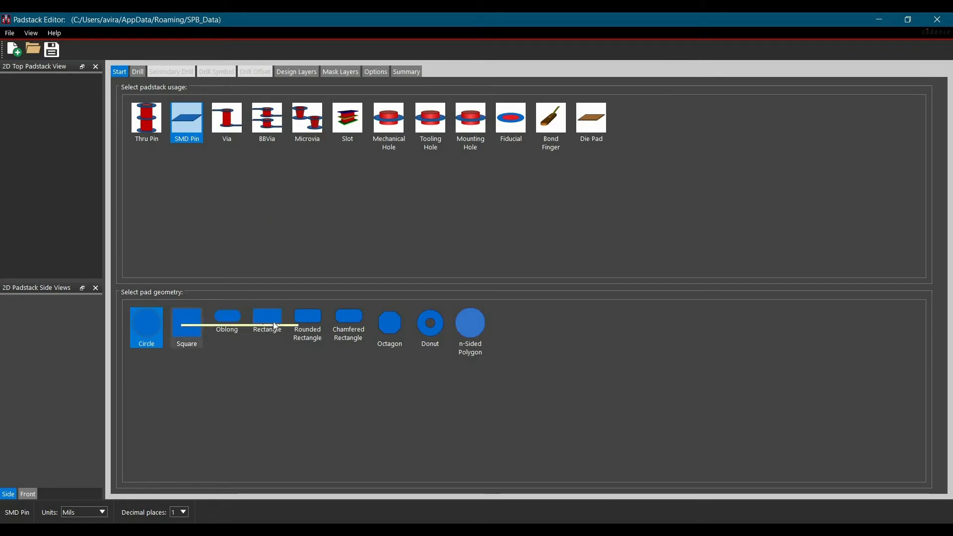
pyautogui.click(267, 320)
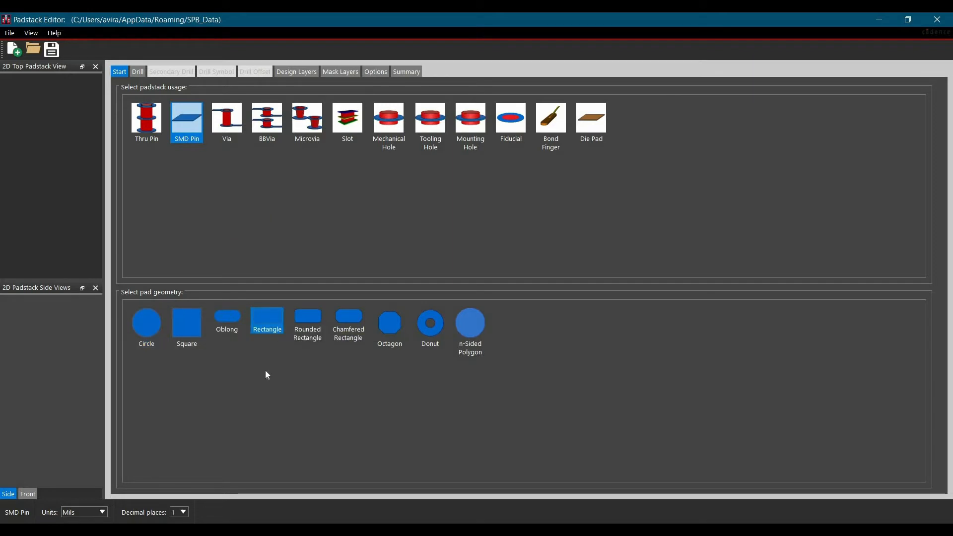
pyautogui.moveTo(266, 375)
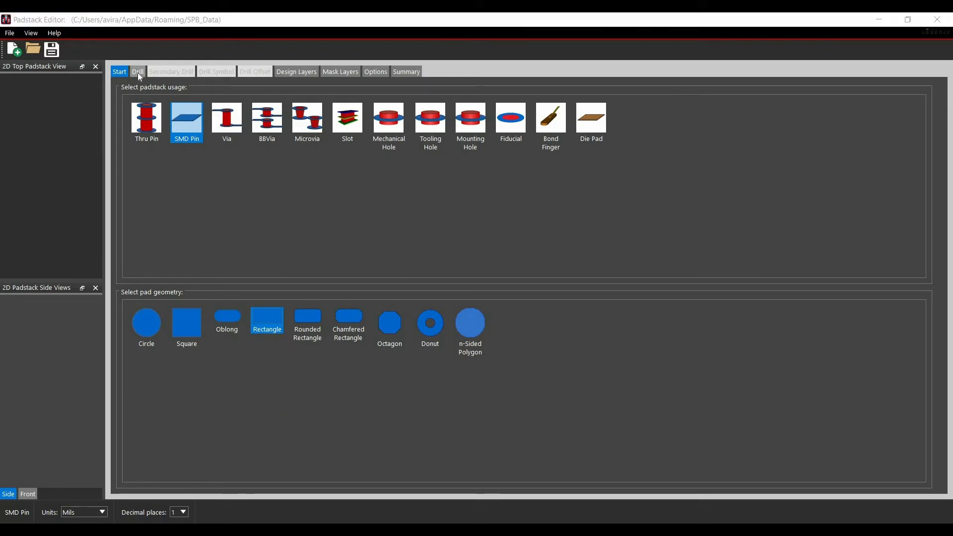
# Step: On the Drill tab, choose Circle as the hole type
pyautogui.click(138, 71)
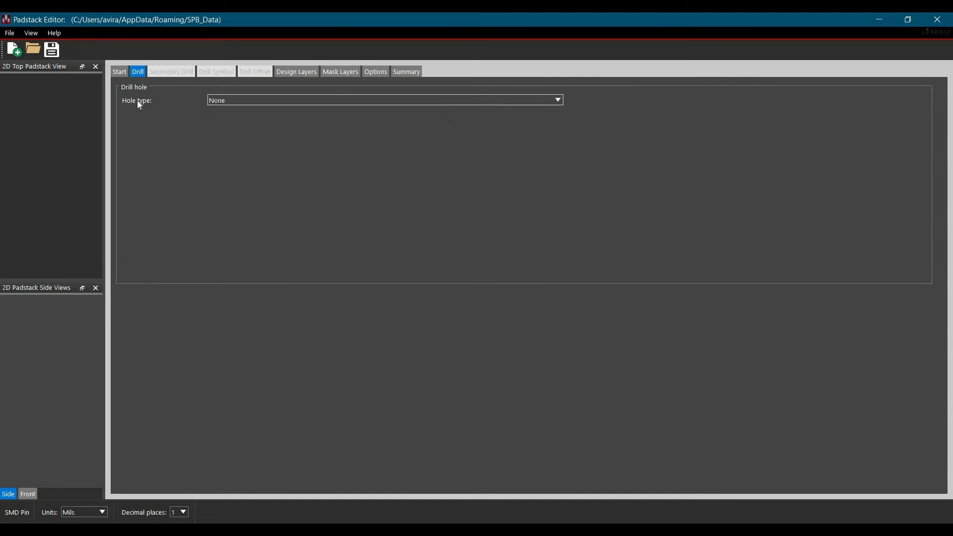
pyautogui.moveTo(139, 112)
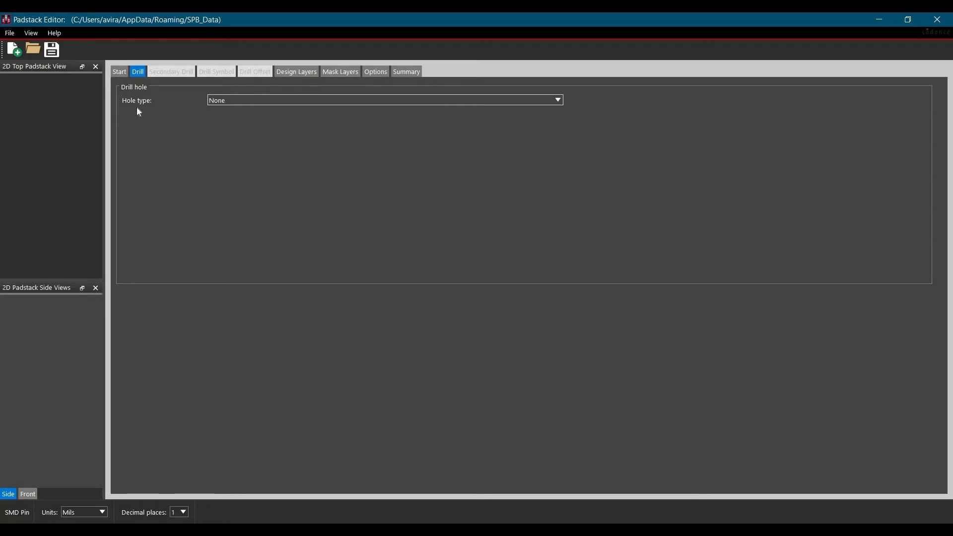
pyautogui.moveTo(255, 110)
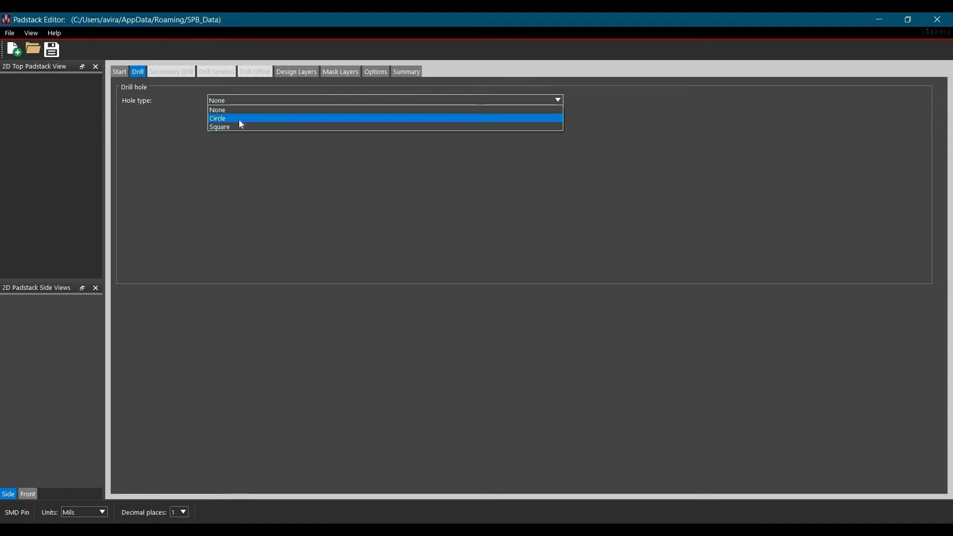
pyautogui.click(240, 118)
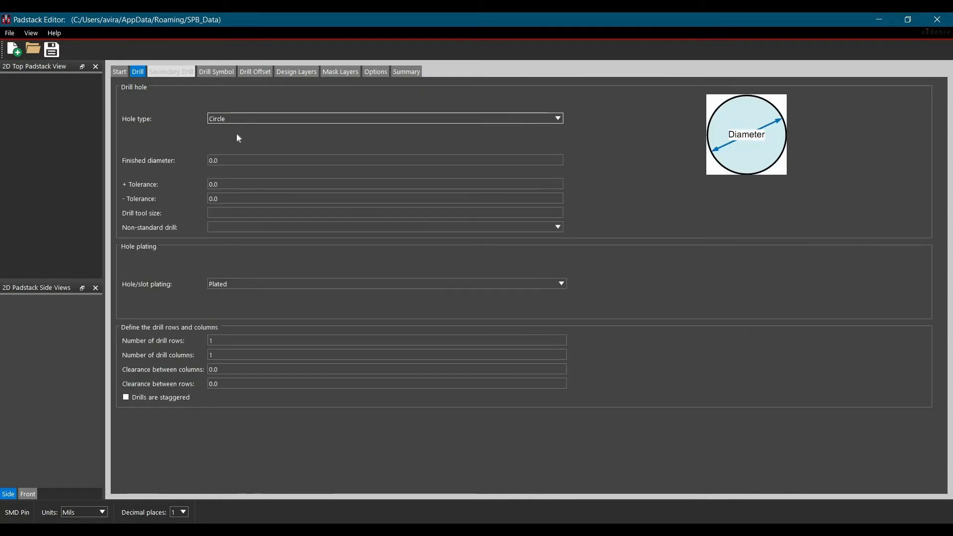
pyautogui.moveTo(264, 160)
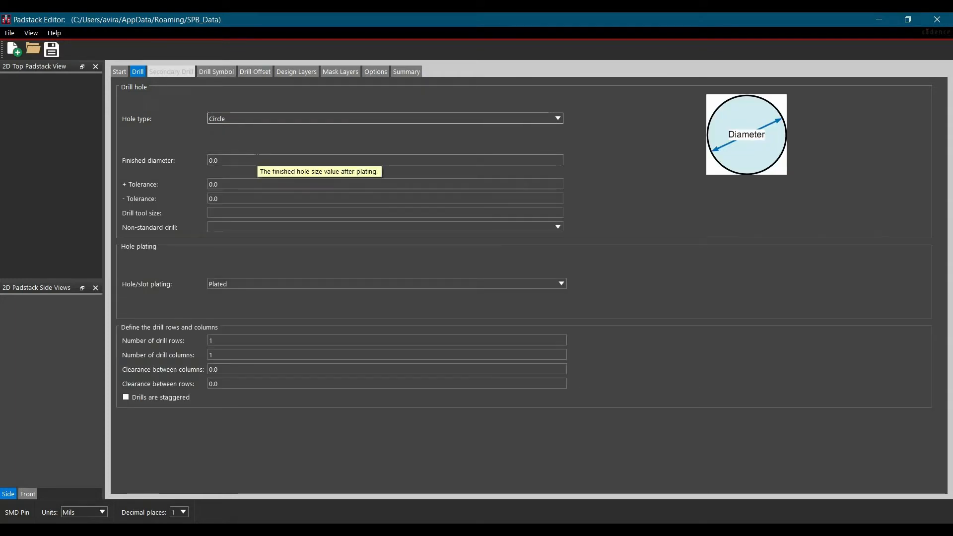
pyautogui.moveTo(288, 137)
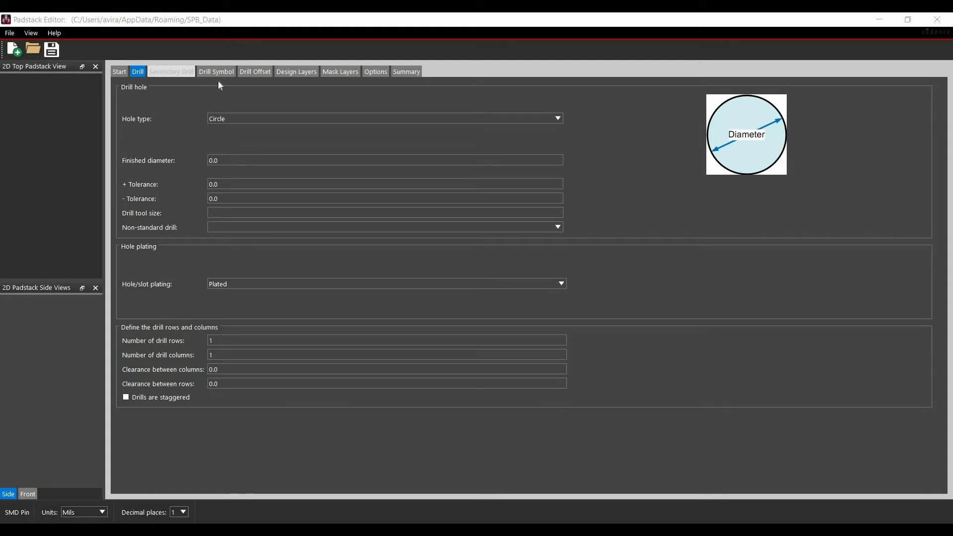
pyautogui.moveTo(250, 82)
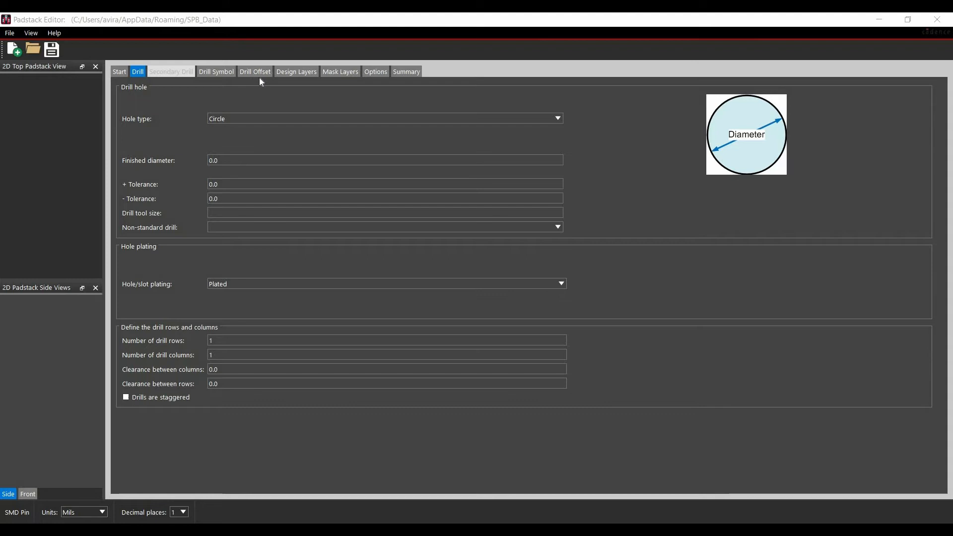
pyautogui.moveTo(286, 82)
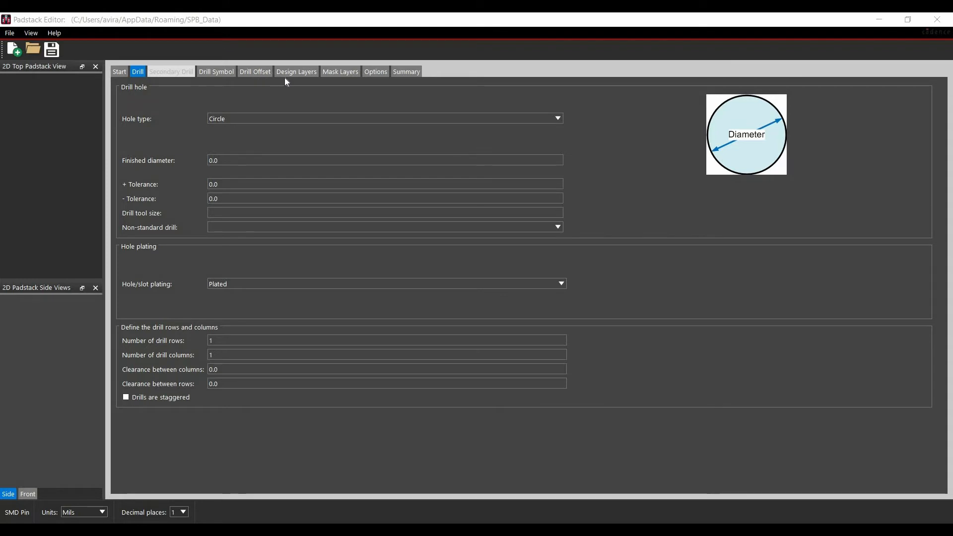
# Step: In Design Layers, keep BEGIN LAYER's regular pad as None and select its thermal pad
pyautogui.click(296, 71)
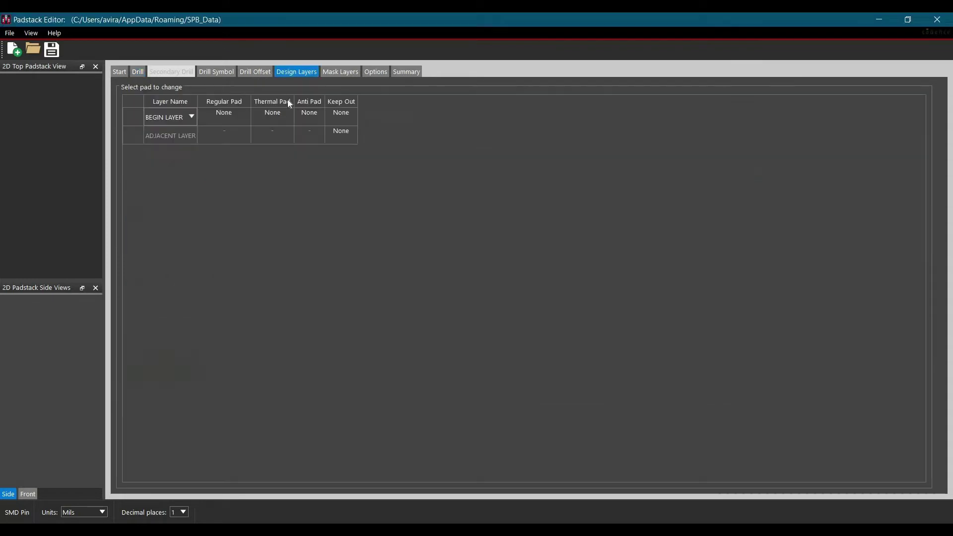
pyautogui.moveTo(231, 155)
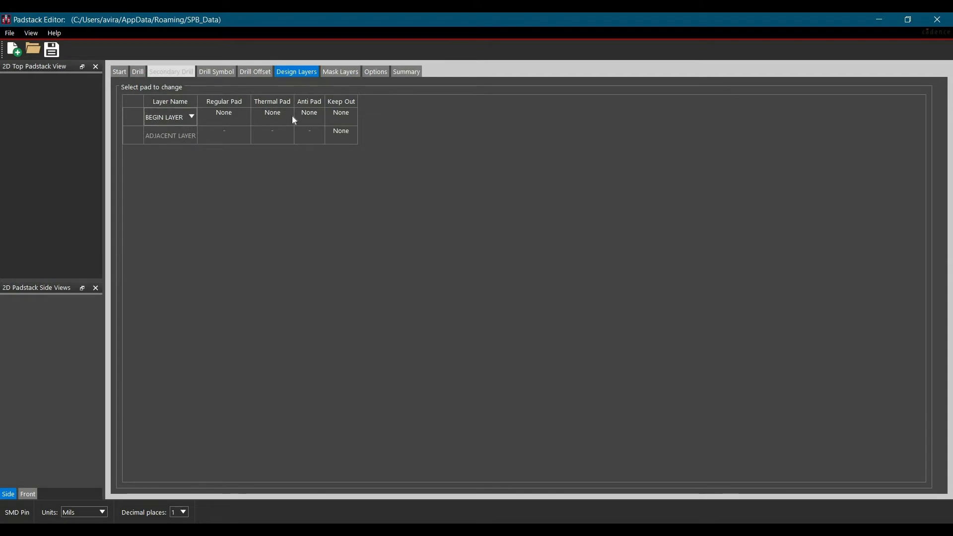
pyautogui.moveTo(277, 123)
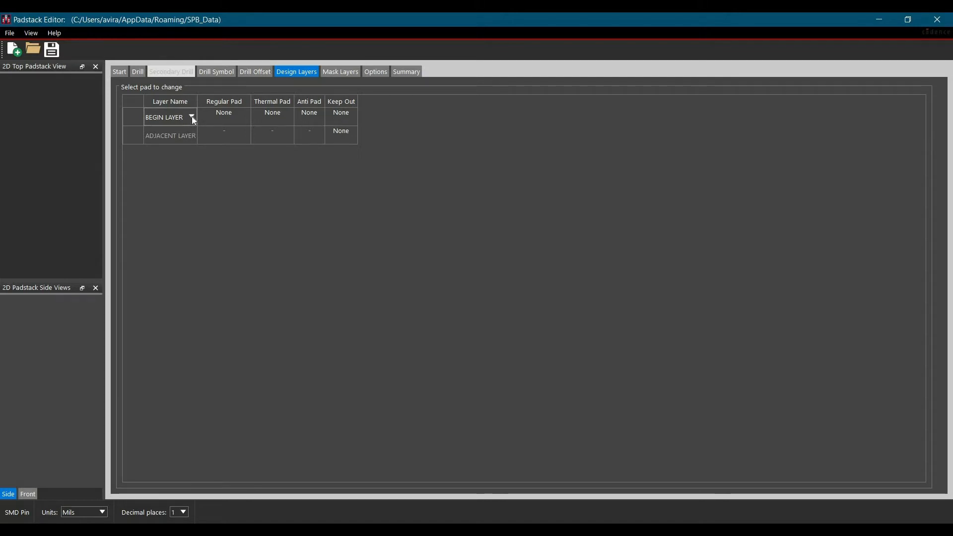
pyautogui.click(192, 117)
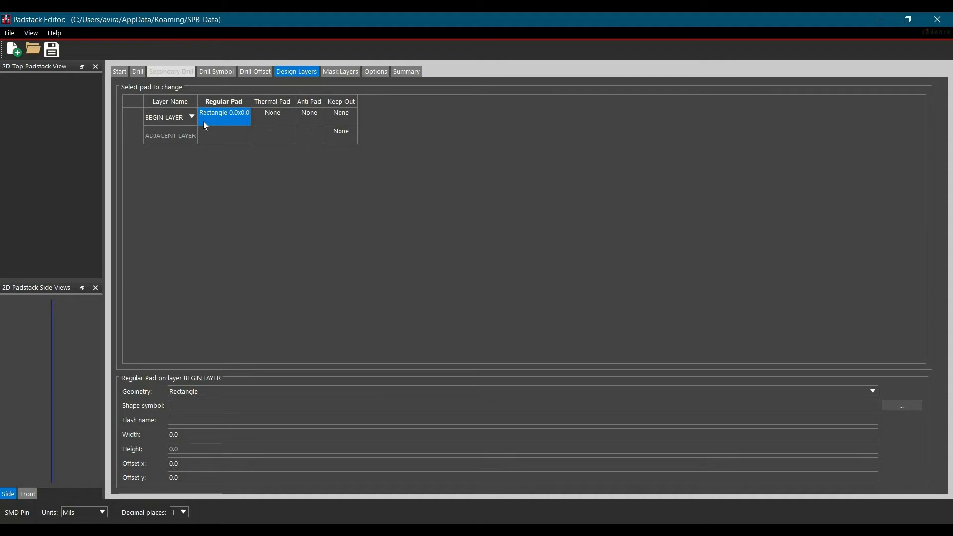
pyautogui.moveTo(205, 125)
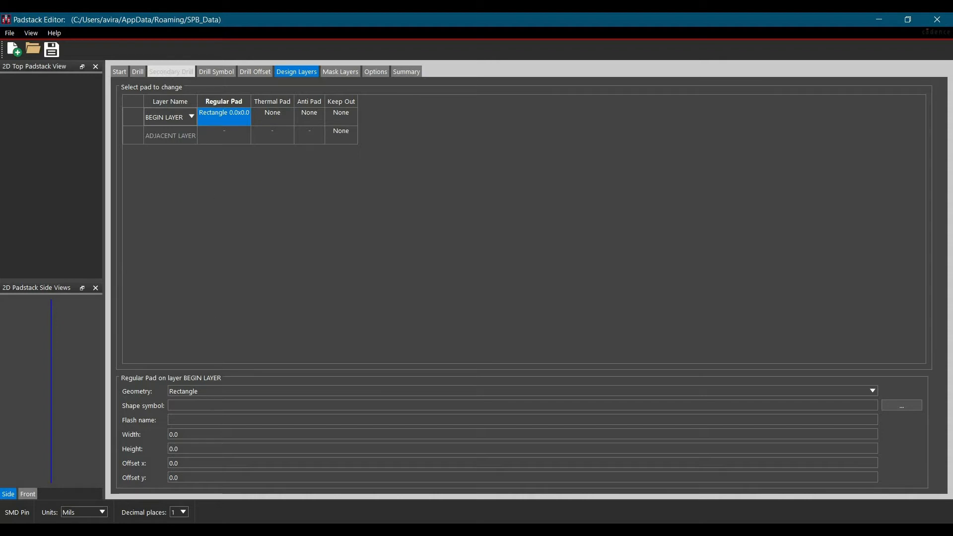
pyautogui.click(873, 390)
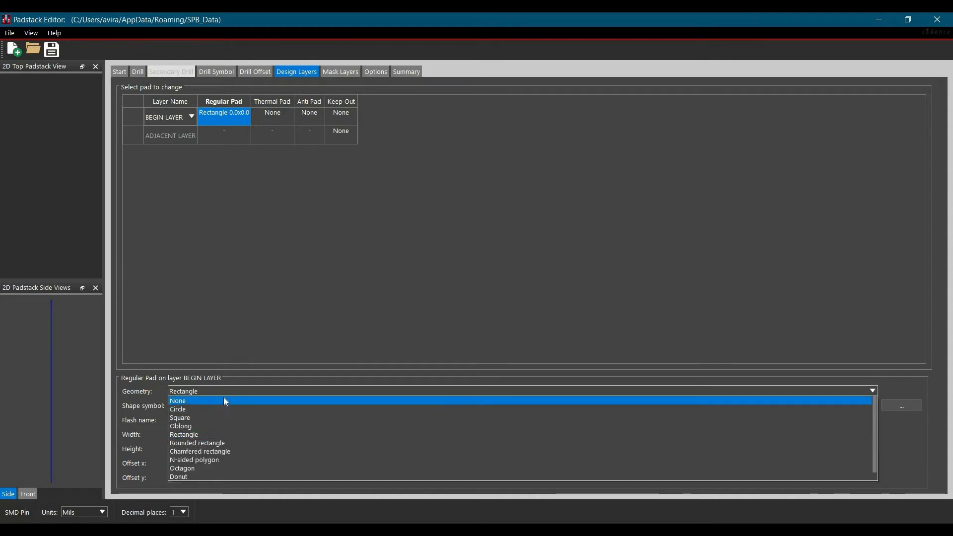
pyautogui.click(178, 401)
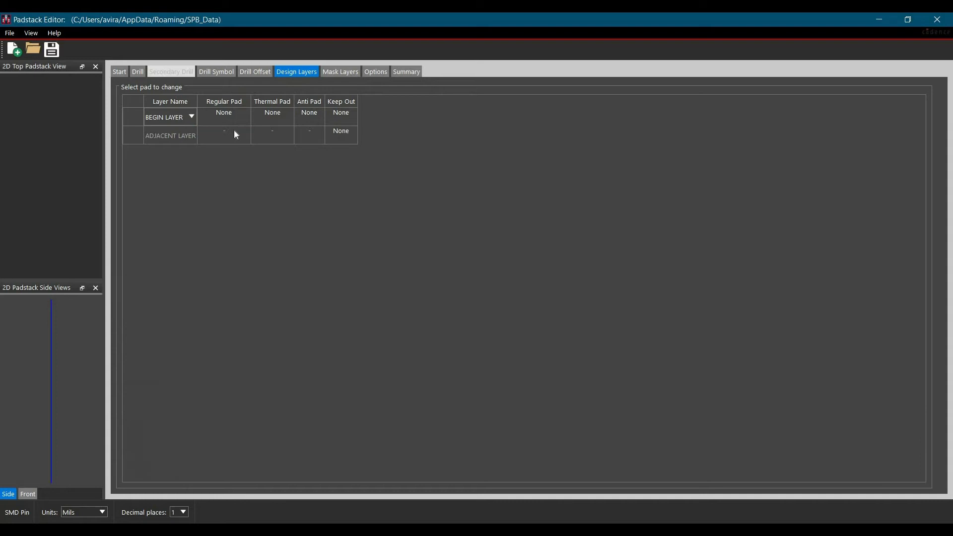
pyautogui.click(224, 113)
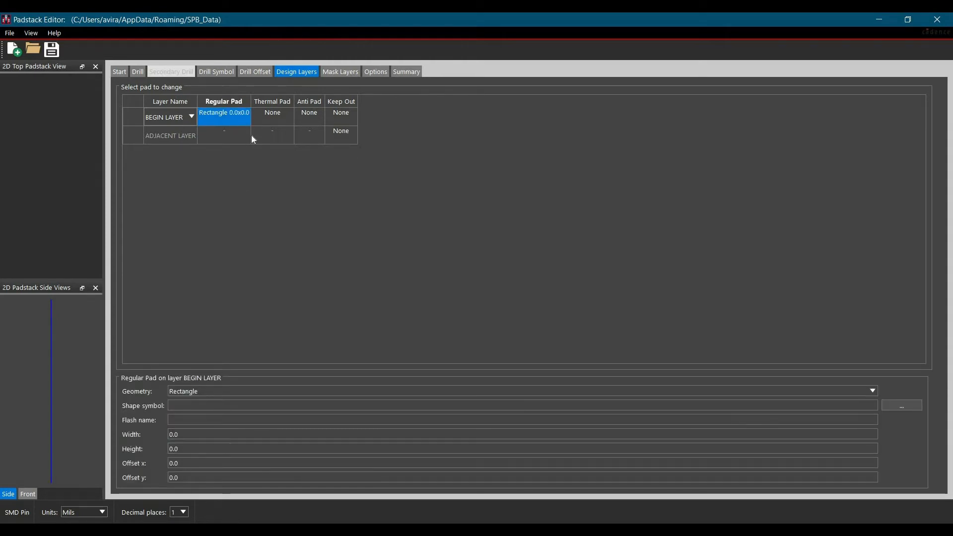
pyautogui.click(272, 115)
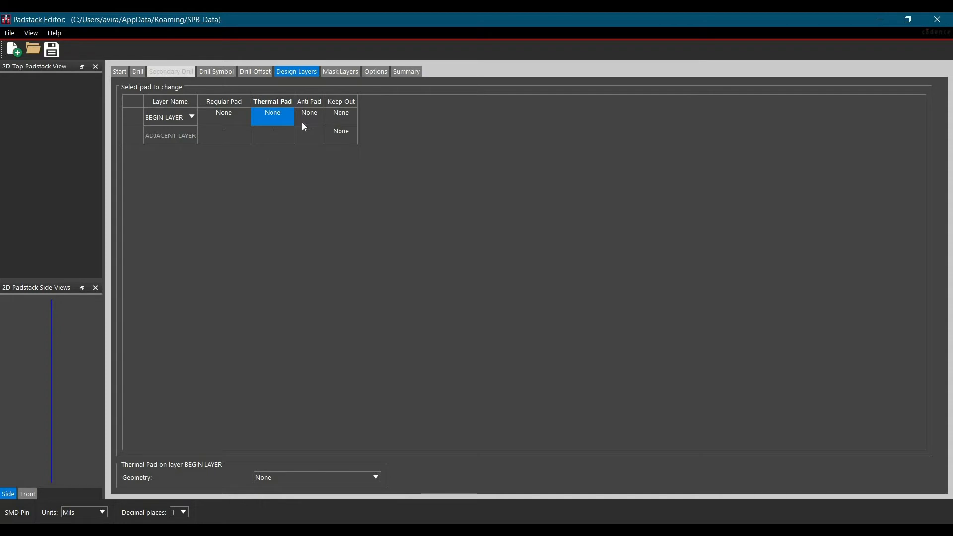
pyautogui.moveTo(306, 127)
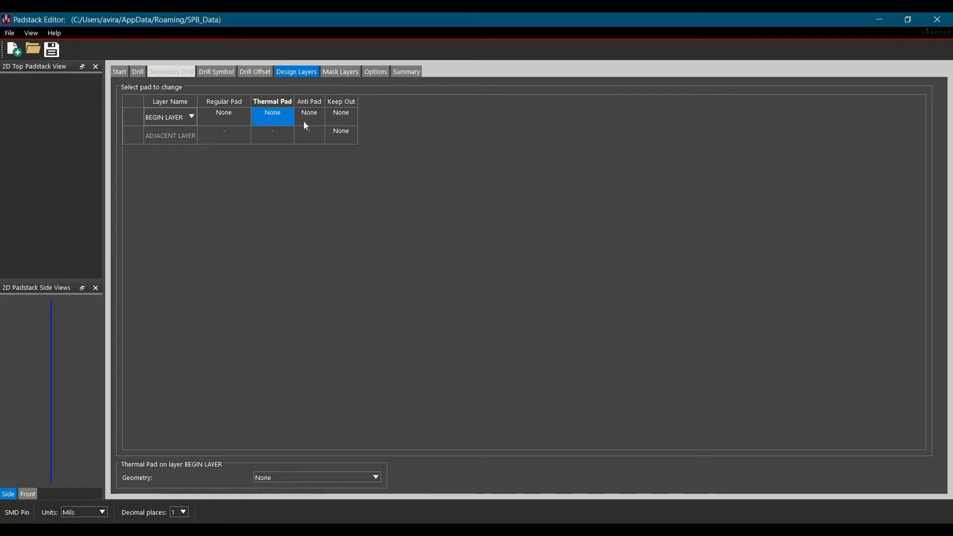
pyautogui.moveTo(308, 124)
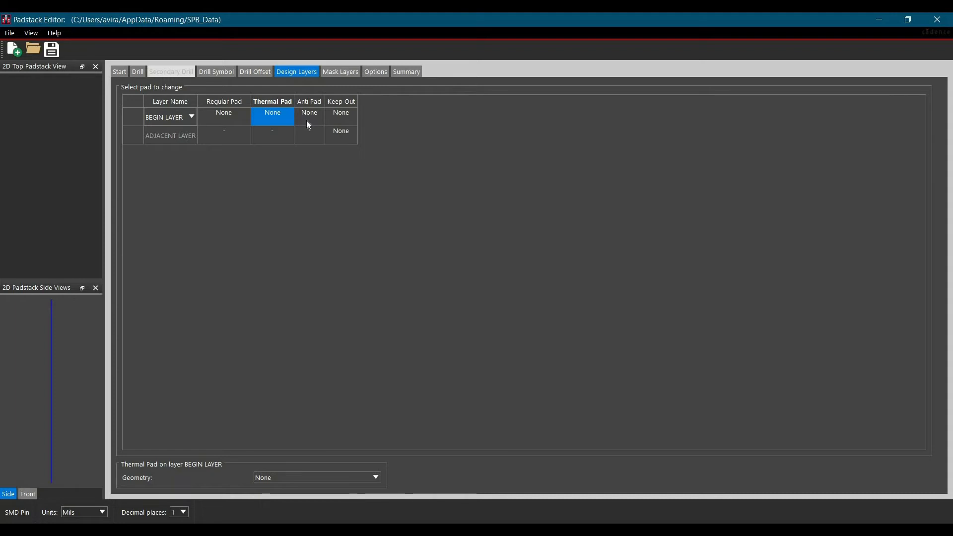
pyautogui.moveTo(339, 123)
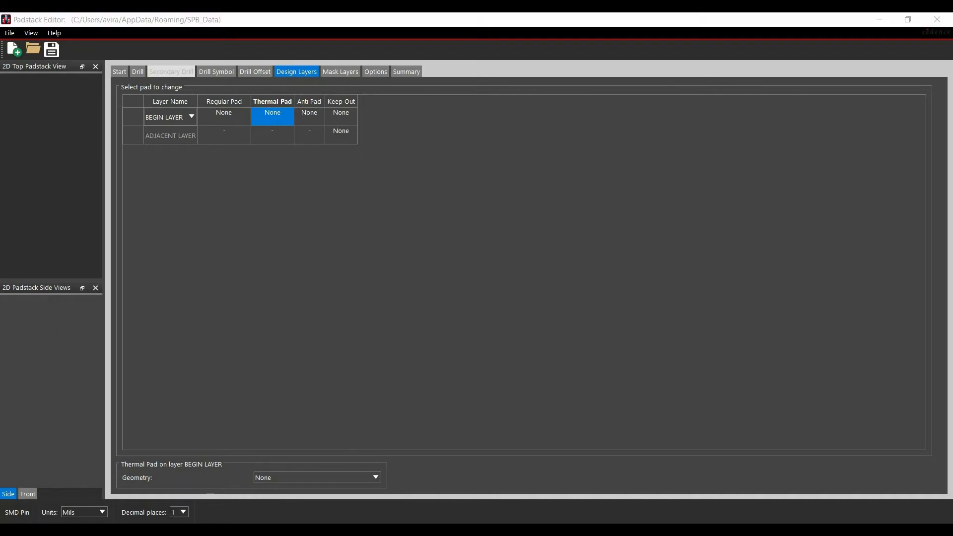
pyautogui.moveTo(339, 76)
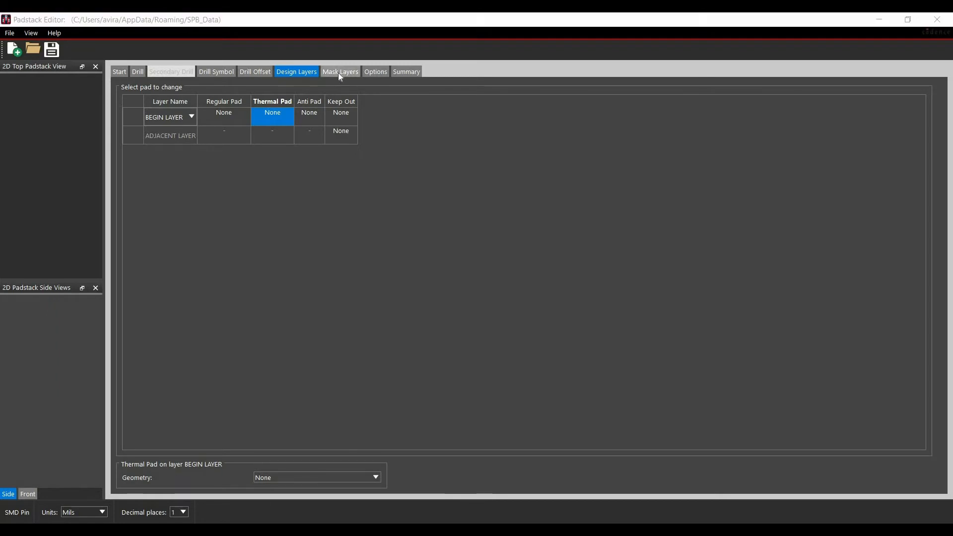
# Step: Switch to Mask Layers and show the geometry choices for SOLDERMASK_TOP
pyautogui.click(341, 71)
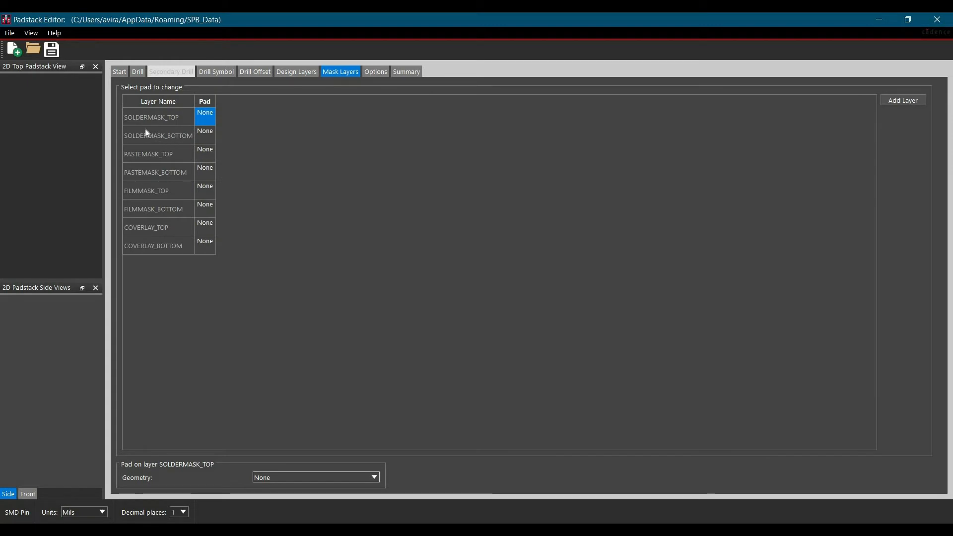
pyautogui.moveTo(147, 193)
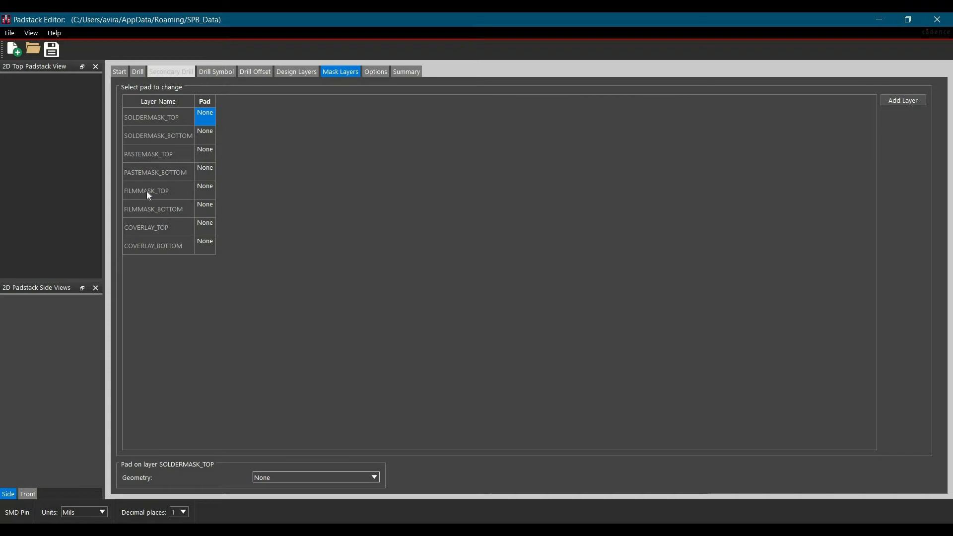
pyautogui.moveTo(147, 236)
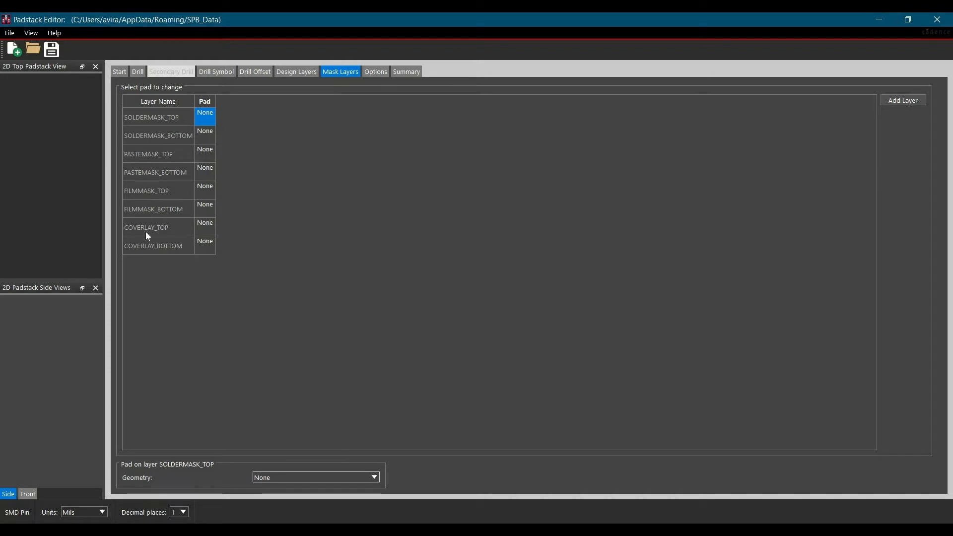
pyautogui.moveTo(160, 483)
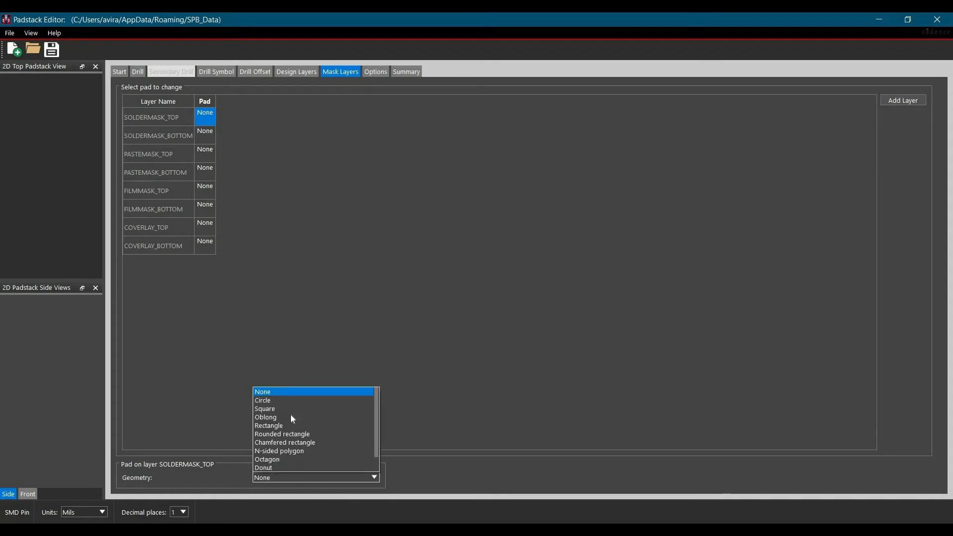
pyautogui.moveTo(294, 409)
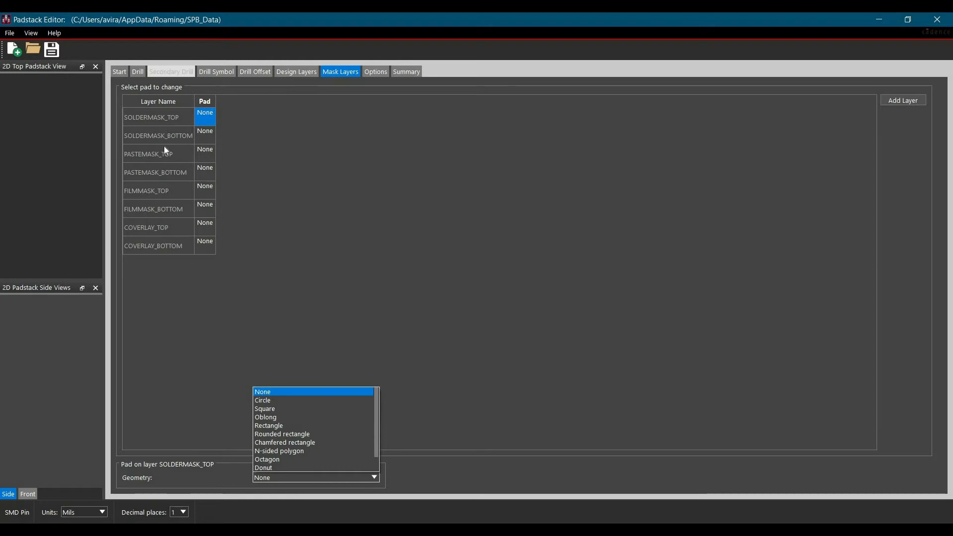
pyautogui.click(263, 391)
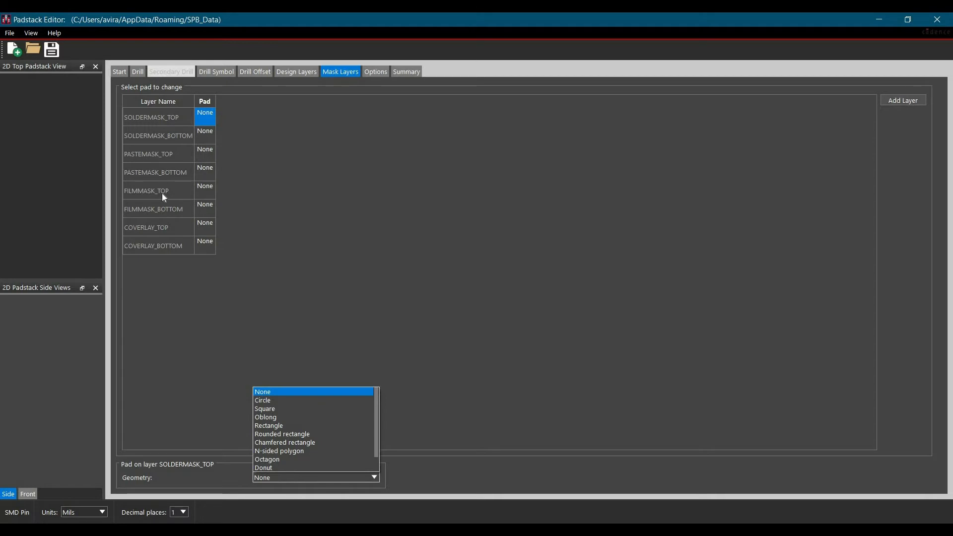
pyautogui.moveTo(172, 194)
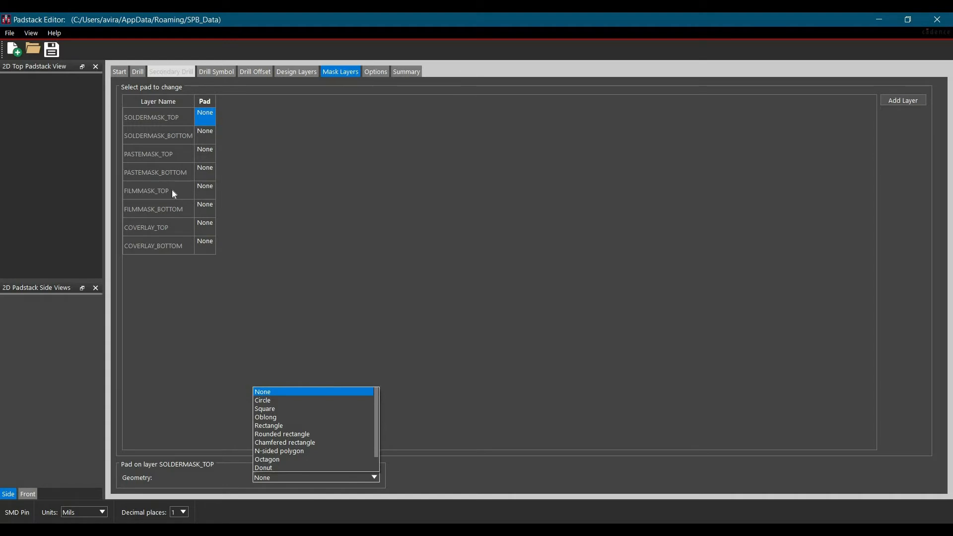
pyautogui.moveTo(179, 169)
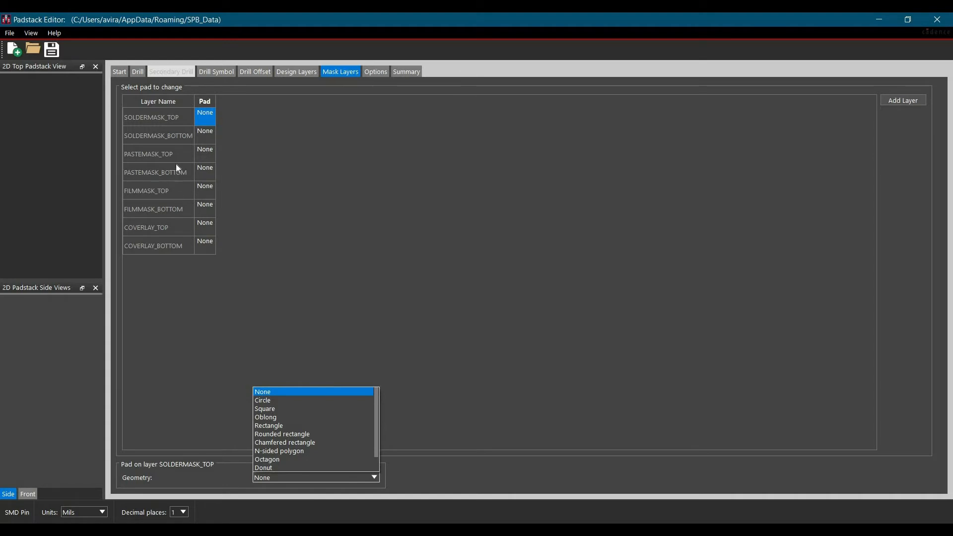
pyautogui.moveTo(171, 196)
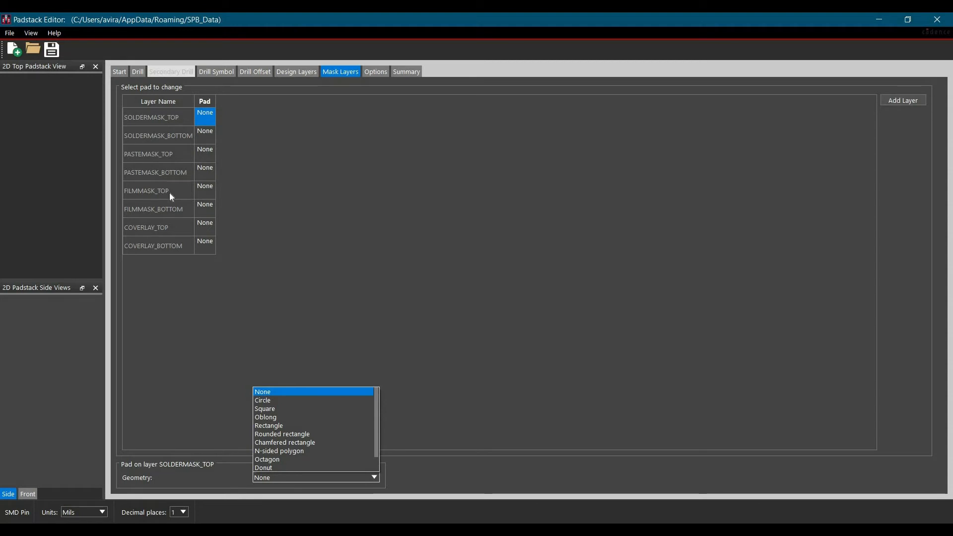
pyautogui.moveTo(163, 218)
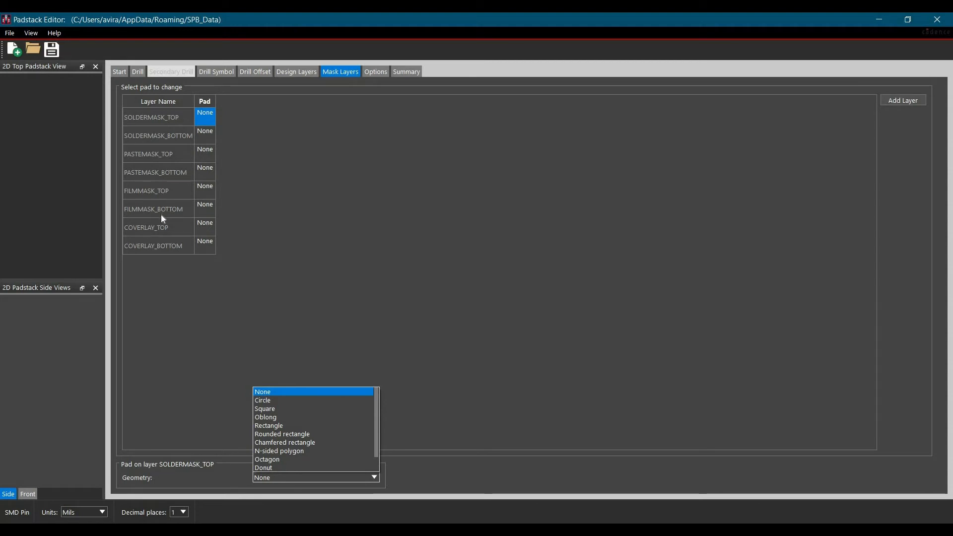
pyautogui.moveTo(153, 237)
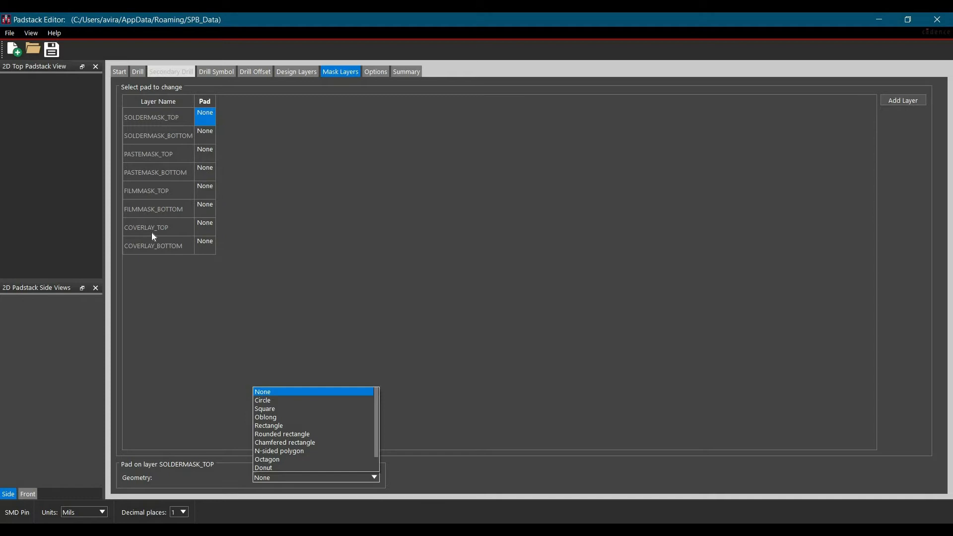
pyautogui.moveTo(159, 237)
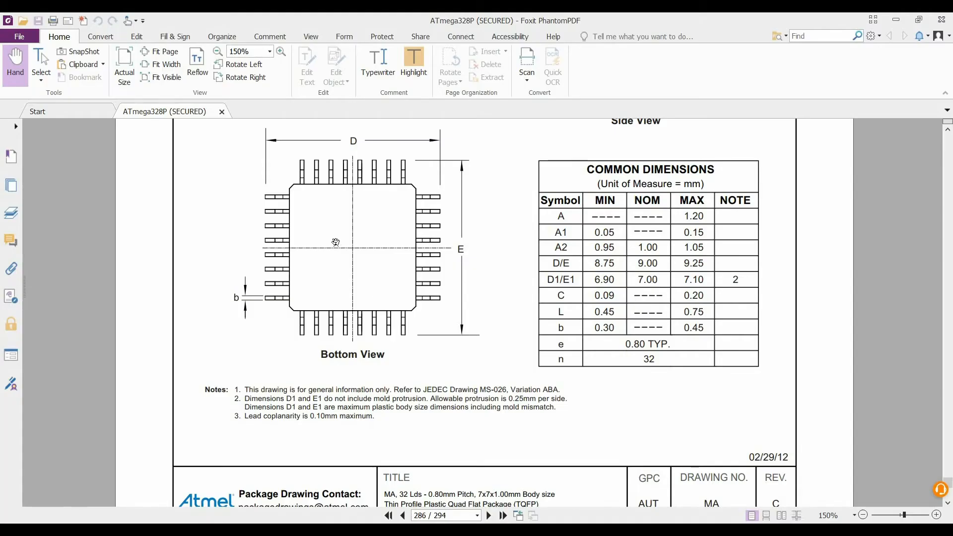
pyautogui.moveTo(218, 189)
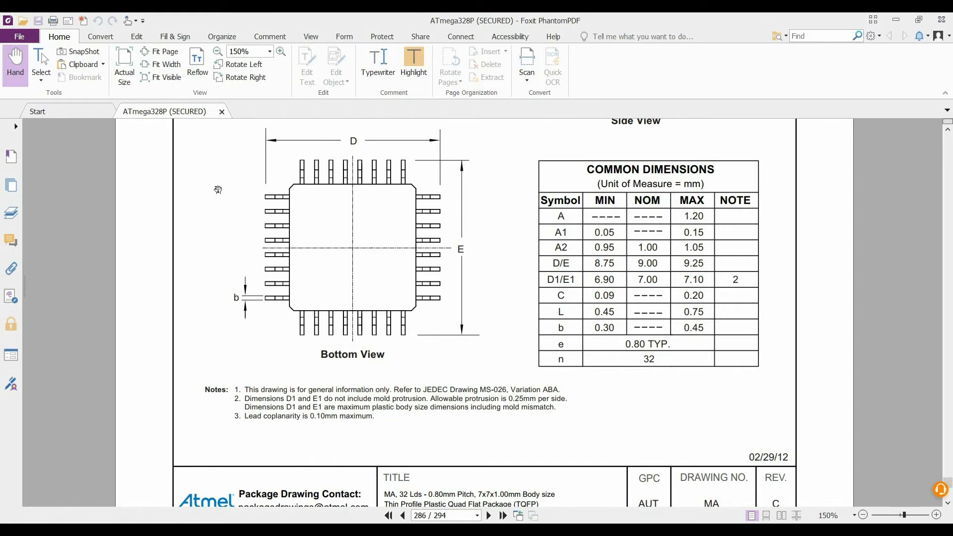
pyautogui.moveTo(622, 355)
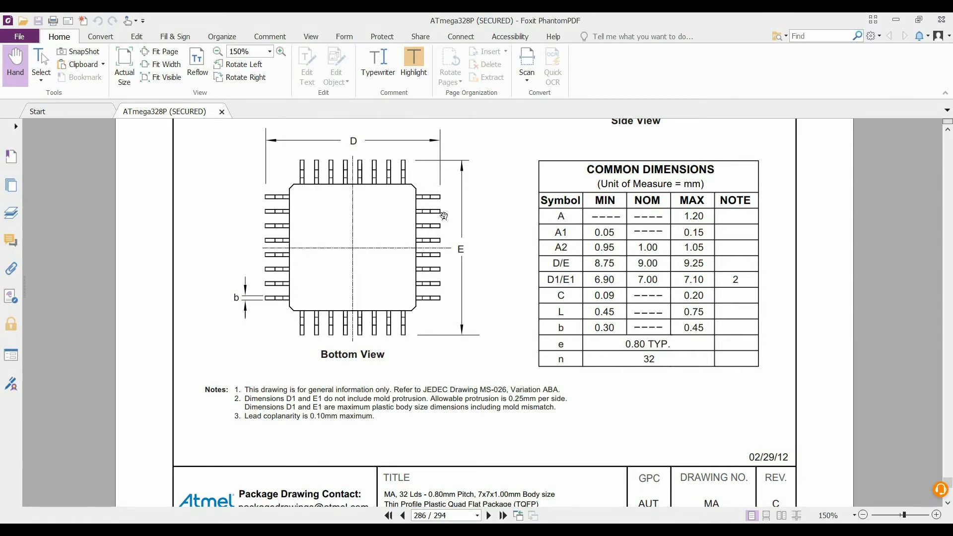
pyautogui.moveTo(440, 209)
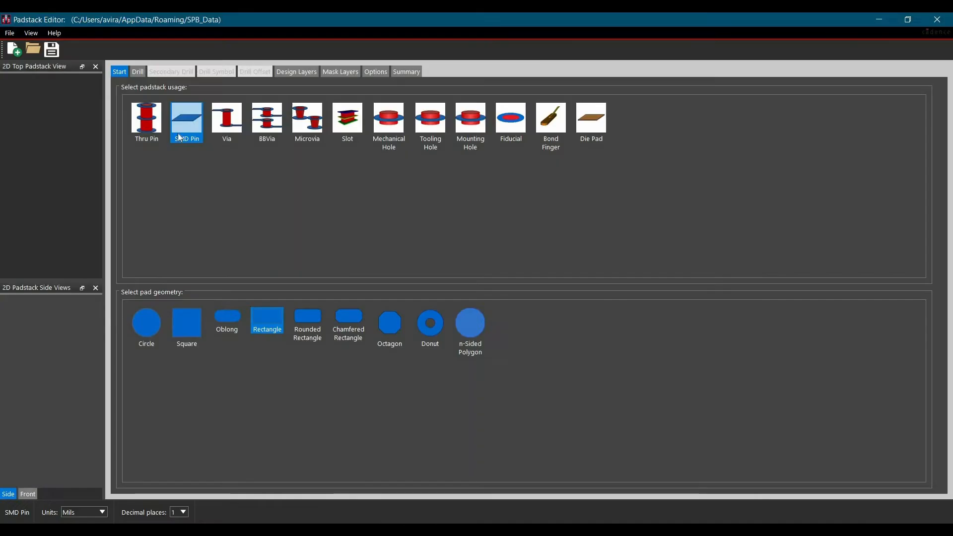
pyautogui.moveTo(115, 87)
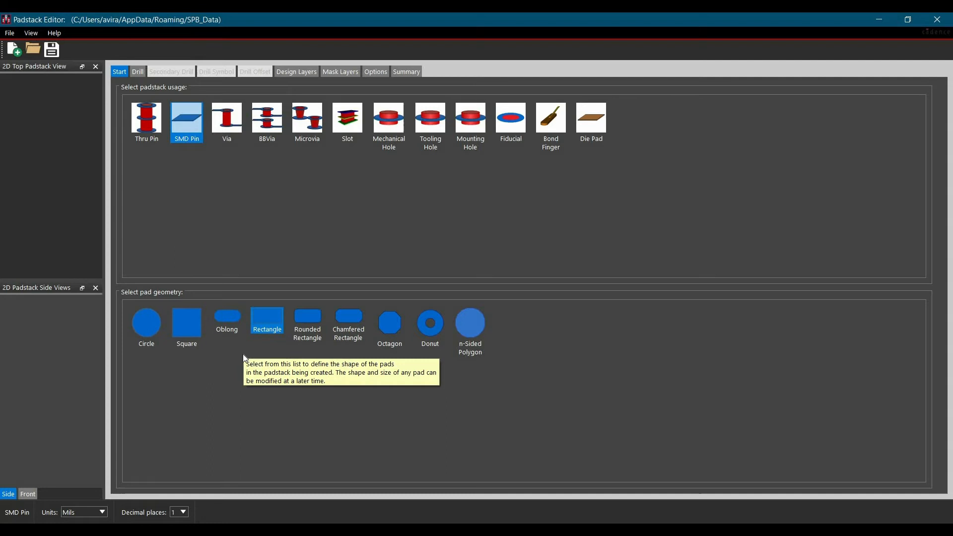
pyautogui.moveTo(268, 356)
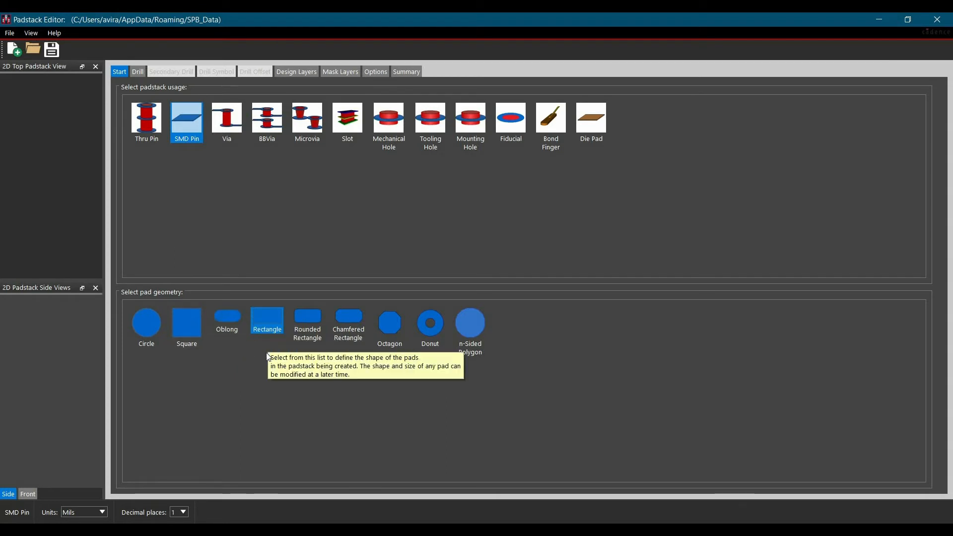
pyautogui.moveTo(301, 84)
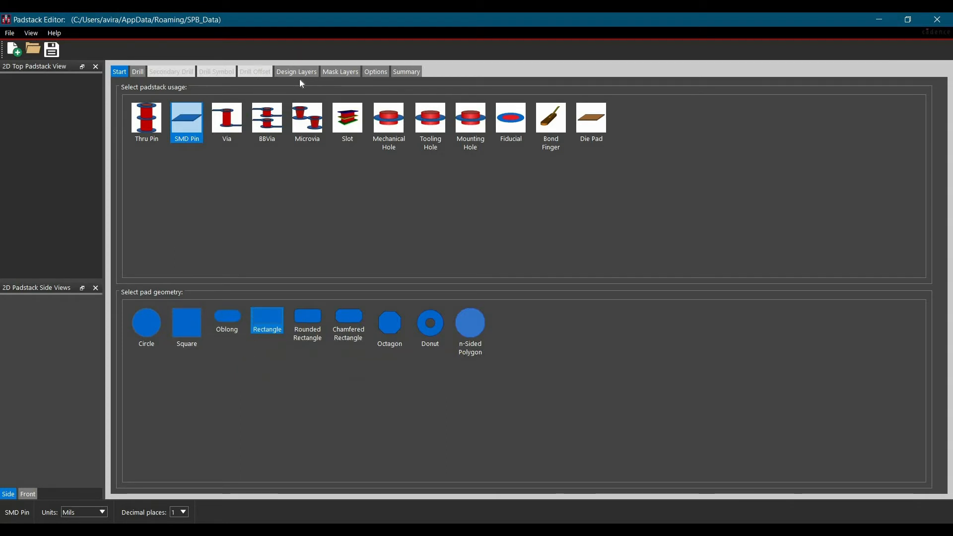
# Step: Give the BEGIN LAYER regular pad width 42.3 and height 17.7
pyautogui.click(297, 72)
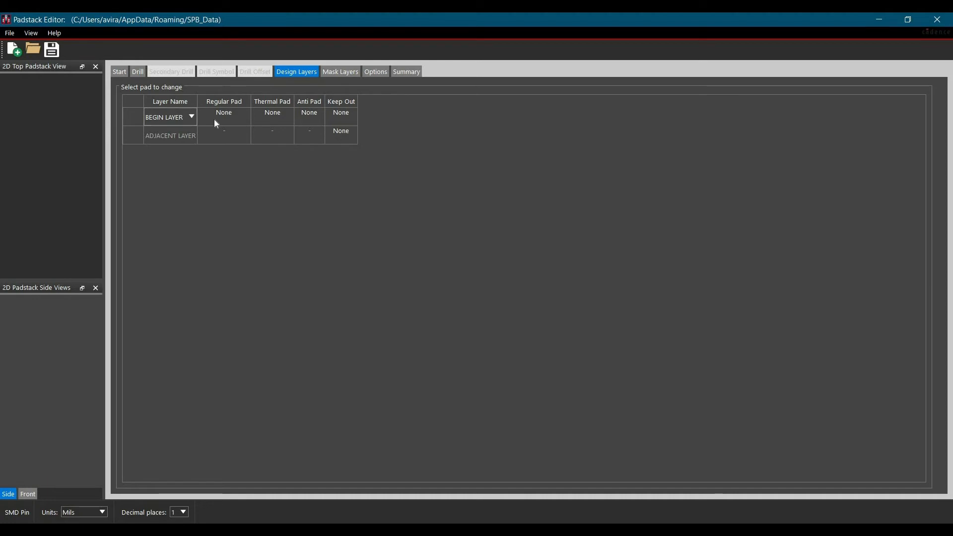
pyautogui.click(191, 118)
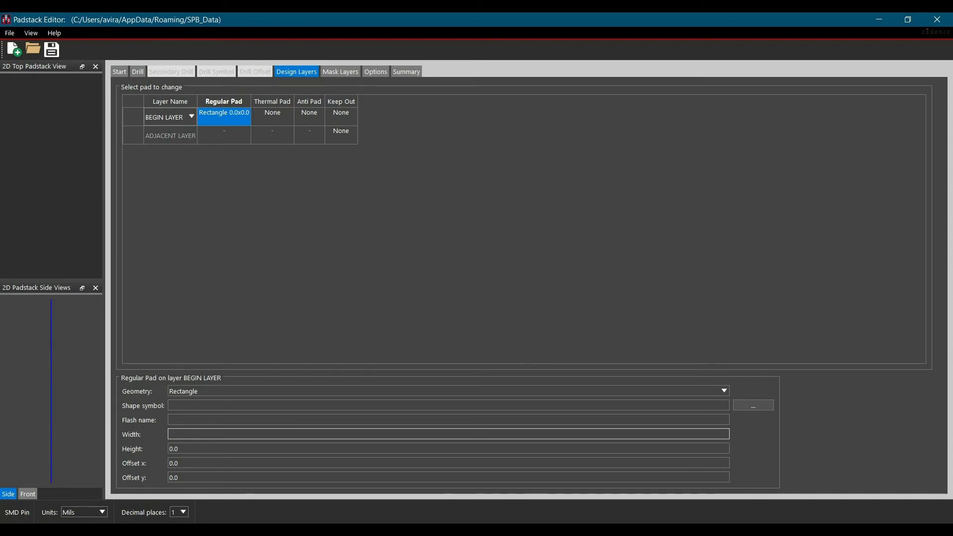
pyautogui.write('42.3')
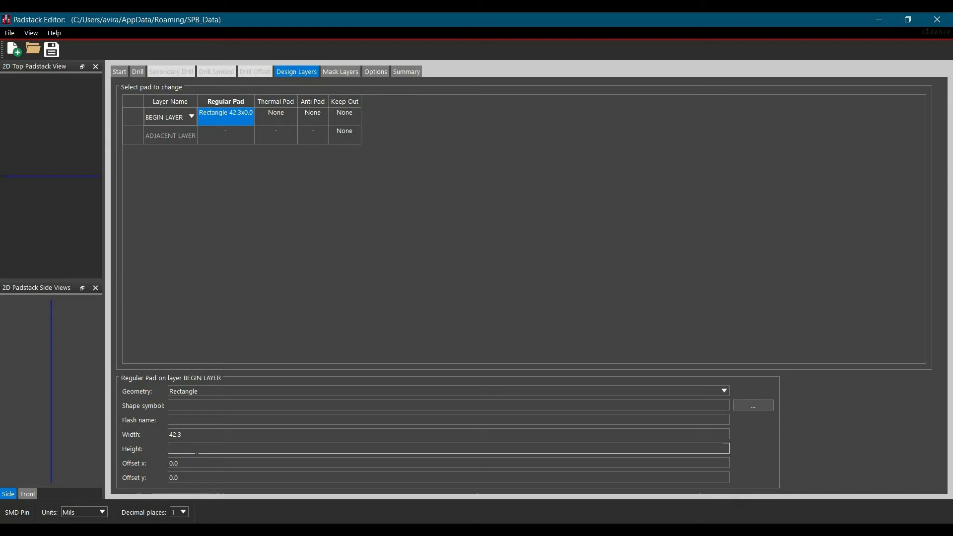
pyautogui.write('17.7')
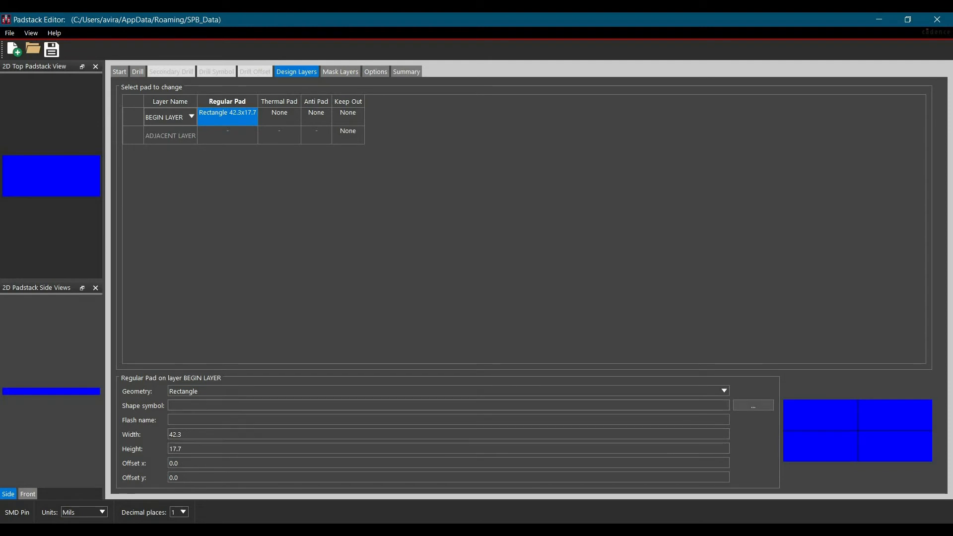
pyautogui.moveTo(162, 449)
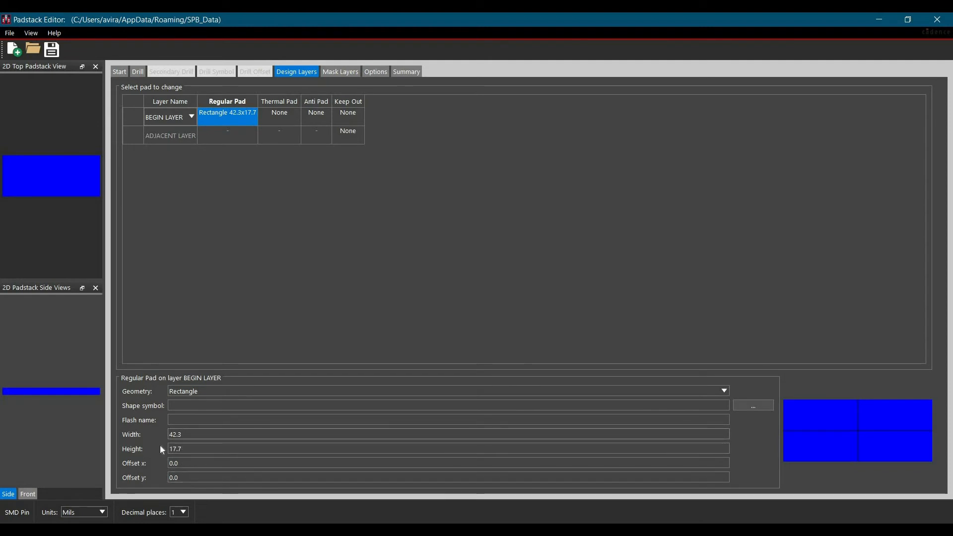
pyautogui.moveTo(276, 128)
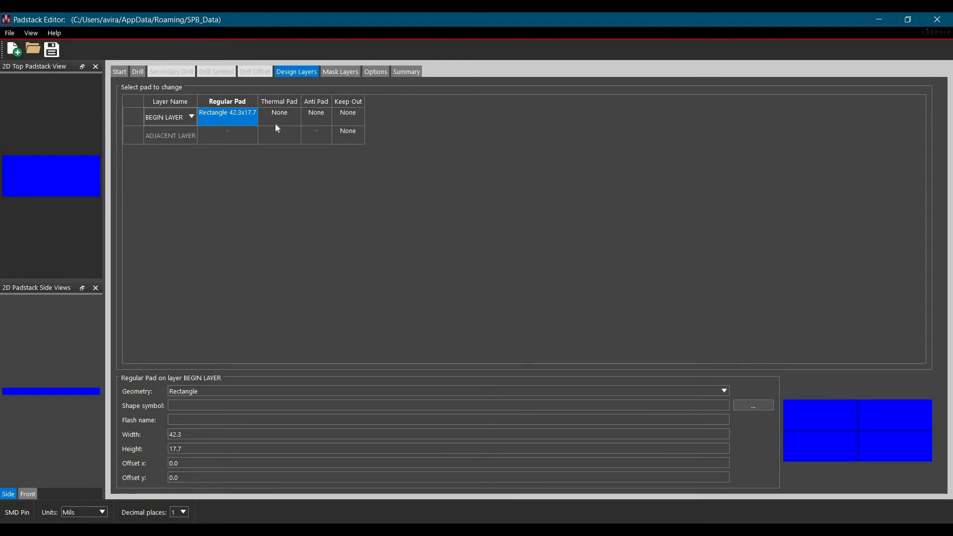
pyautogui.moveTo(281, 127)
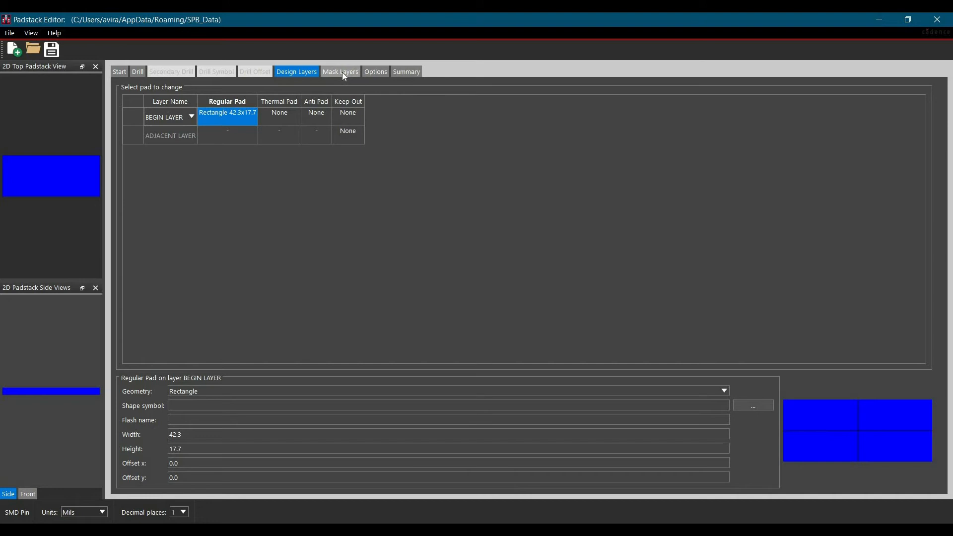
# Step: Set SOLDERMASK_TOP to a 48.3 x 23.7 rectangle and paste it onto SOLDERMASK_BOTTOM
pyautogui.click(340, 72)
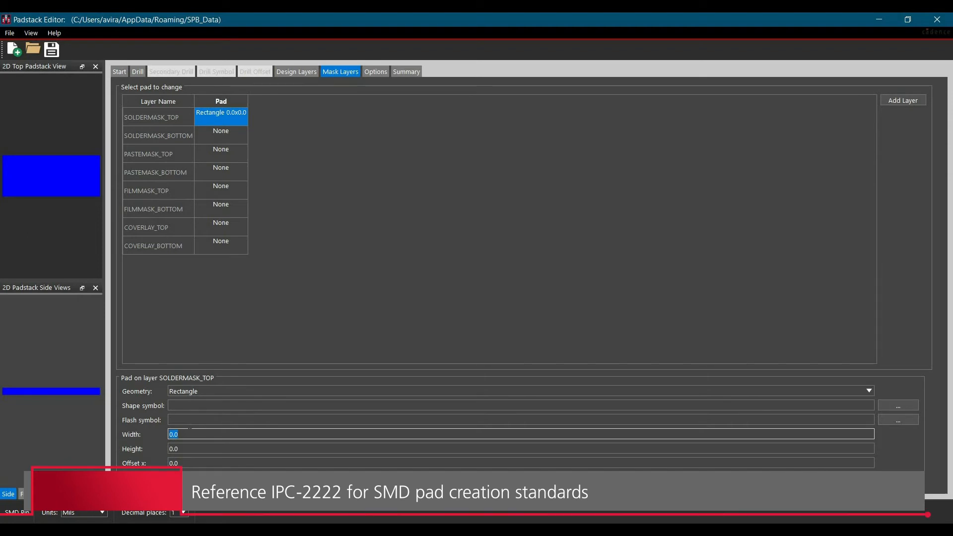
pyautogui.moveTo(139, 447)
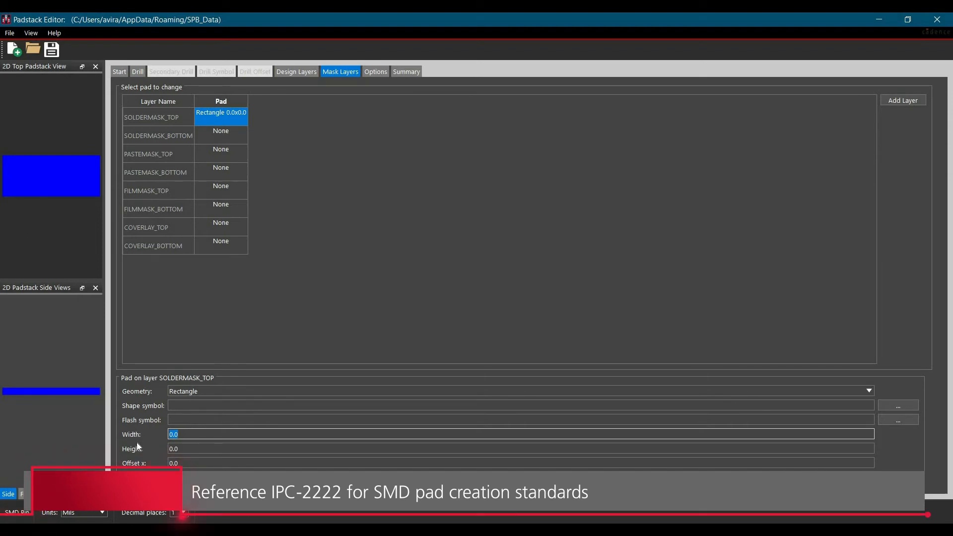
pyautogui.moveTo(180, 324)
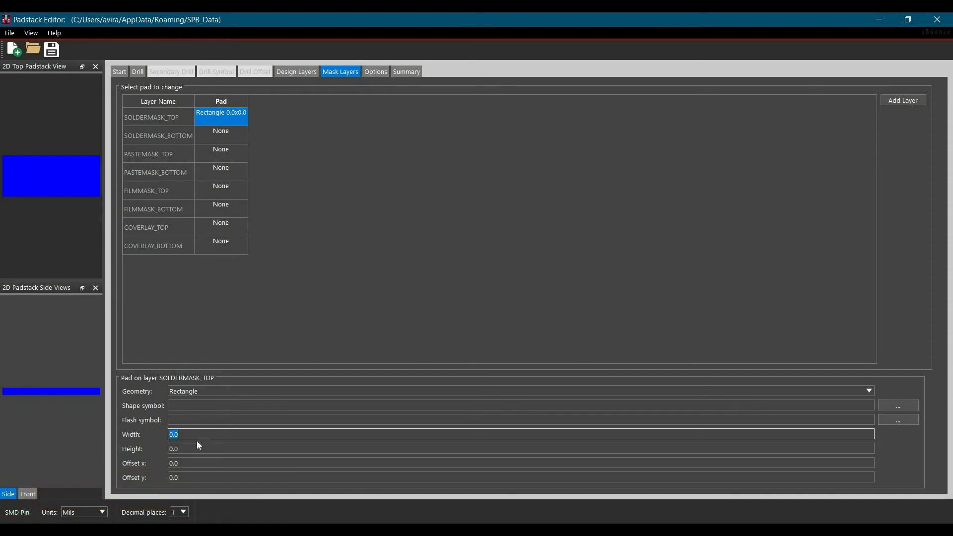
pyautogui.moveTo(197, 445)
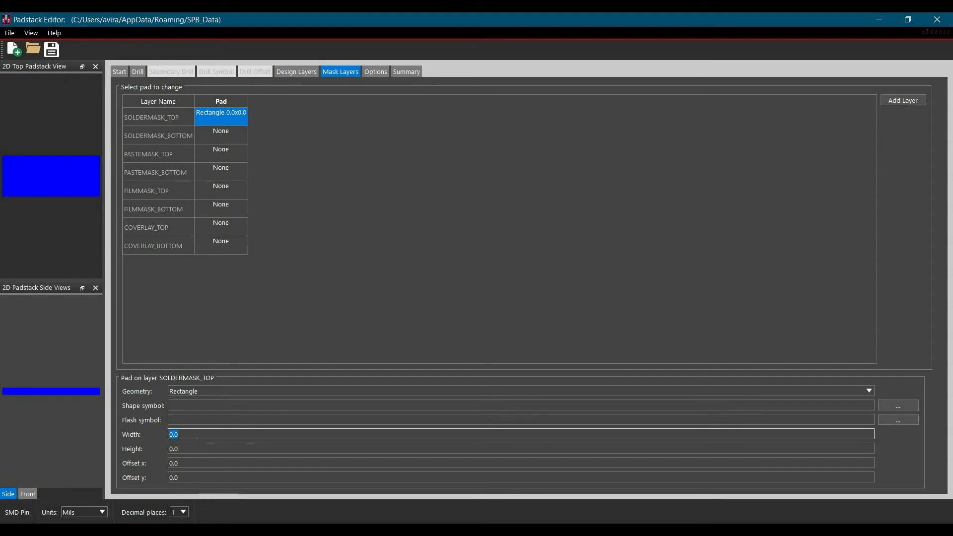
pyautogui.press('Delete')
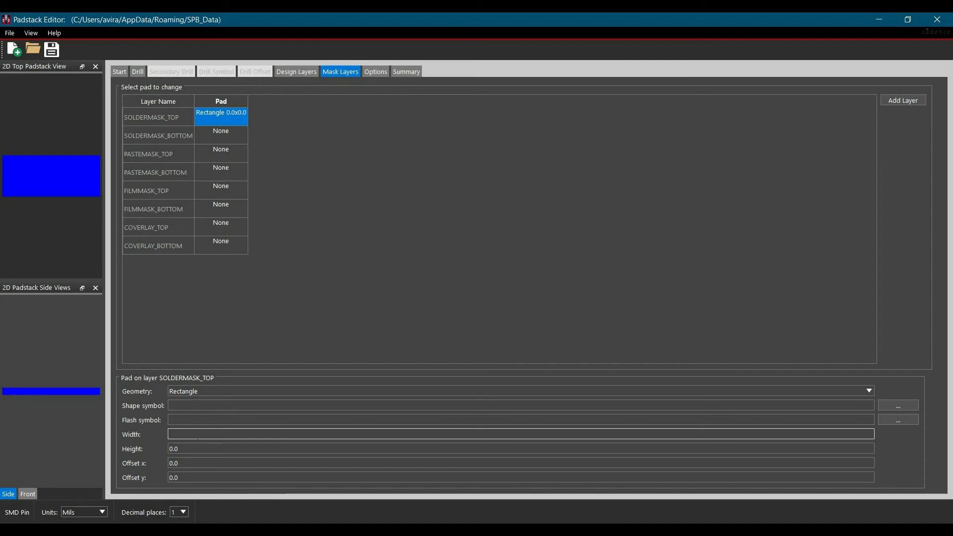
pyautogui.write('4')
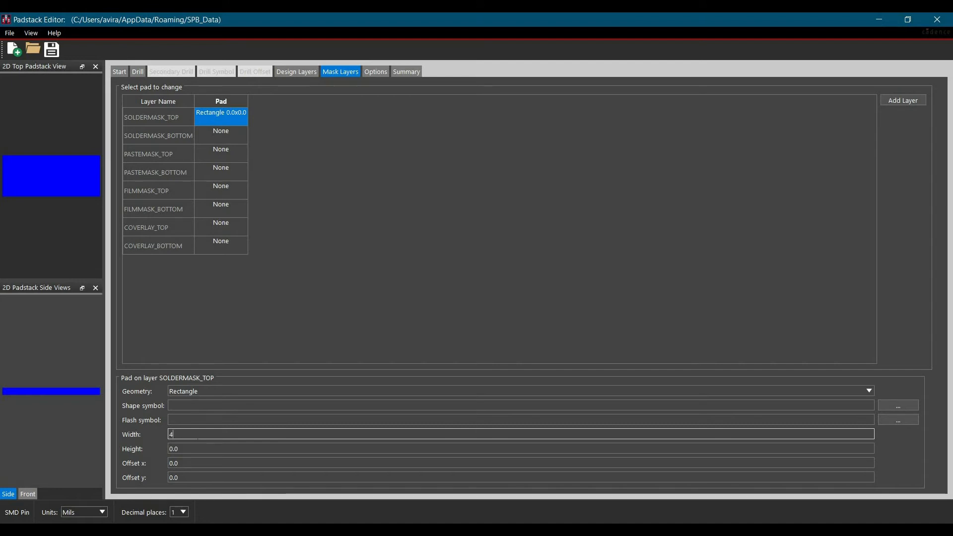
pyautogui.write('8.32')
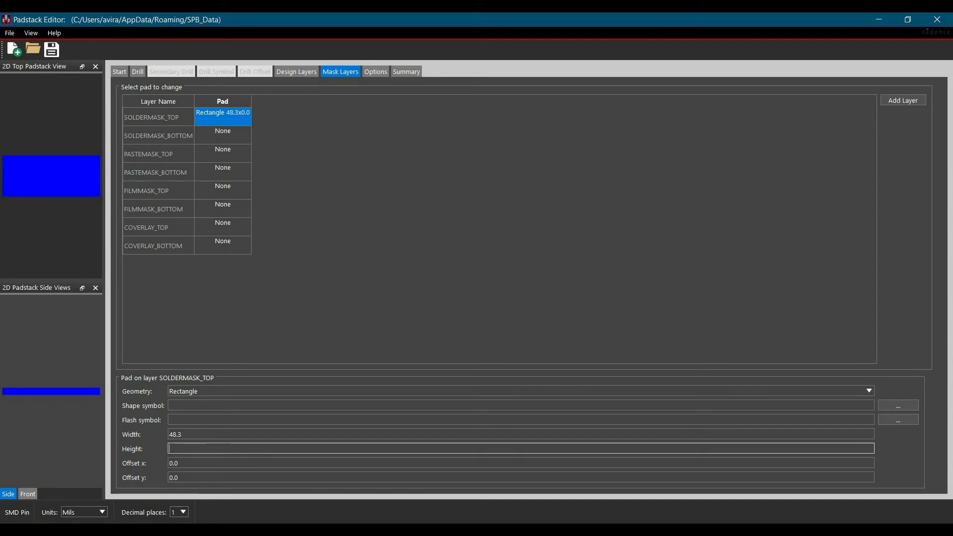
pyautogui.write('23.7')
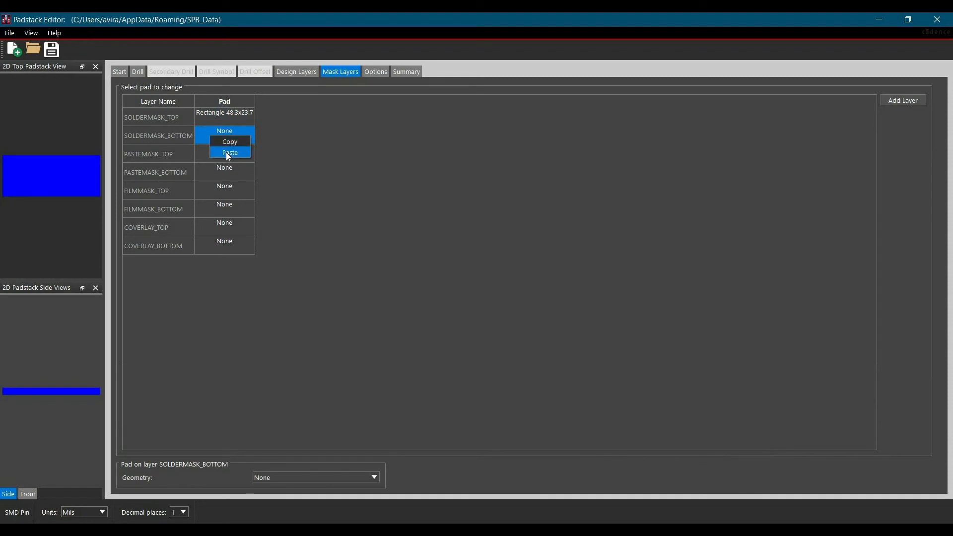
pyautogui.click(230, 152)
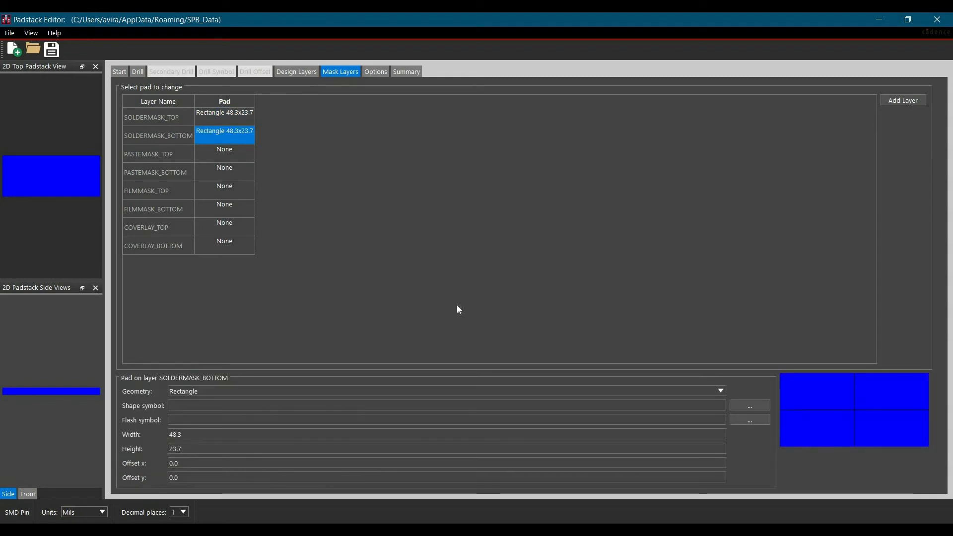
pyautogui.moveTo(215, 152)
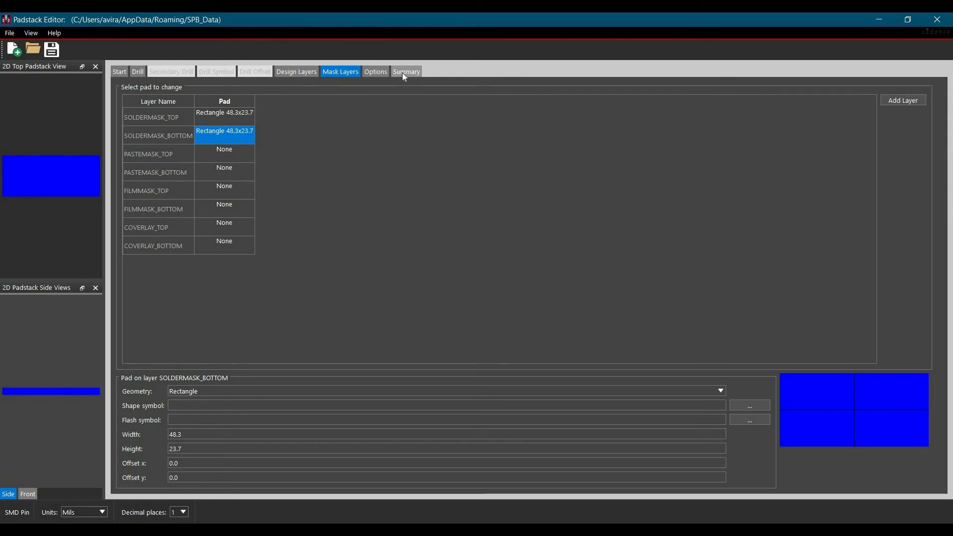
# Step: Review the Summary tab's 42.3 x 17.7 regular pad and 48.3 x 23.7 soldermask pads
pyautogui.click(407, 71)
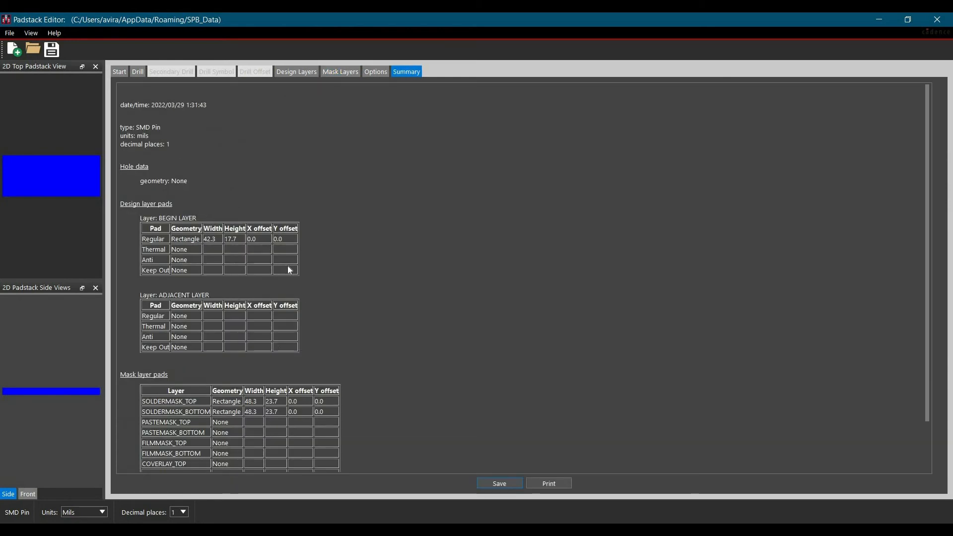
pyautogui.scroll(-3)
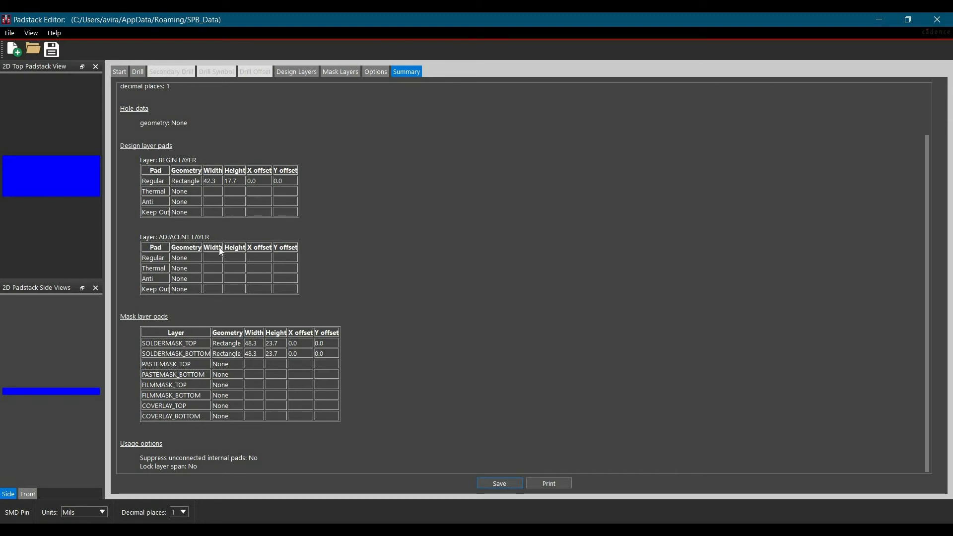
pyautogui.moveTo(298, 253)
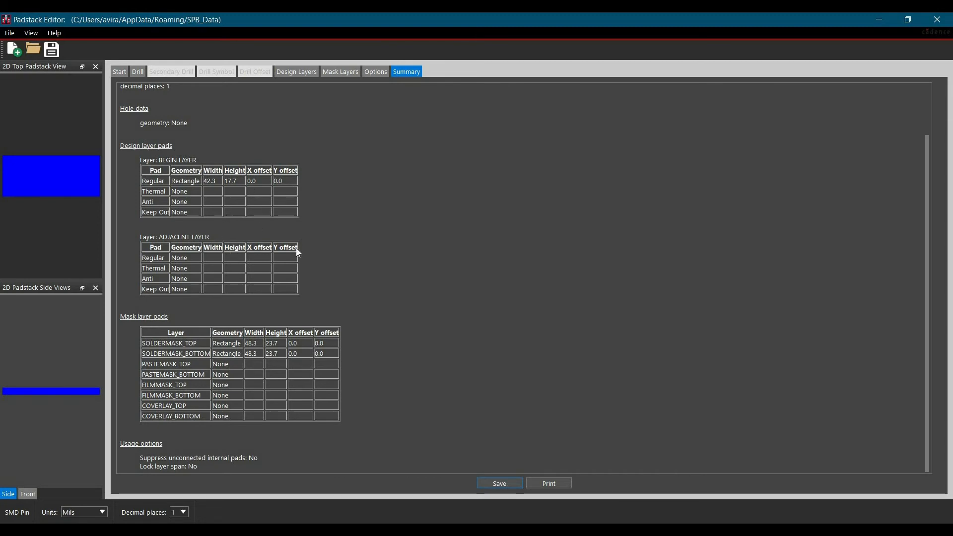
pyautogui.moveTo(225, 127)
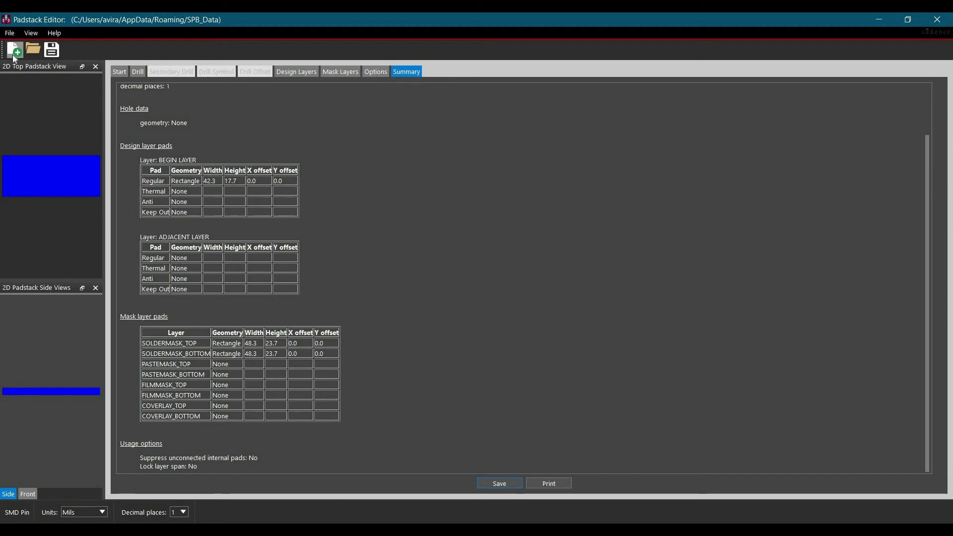
pyautogui.click(15, 50)
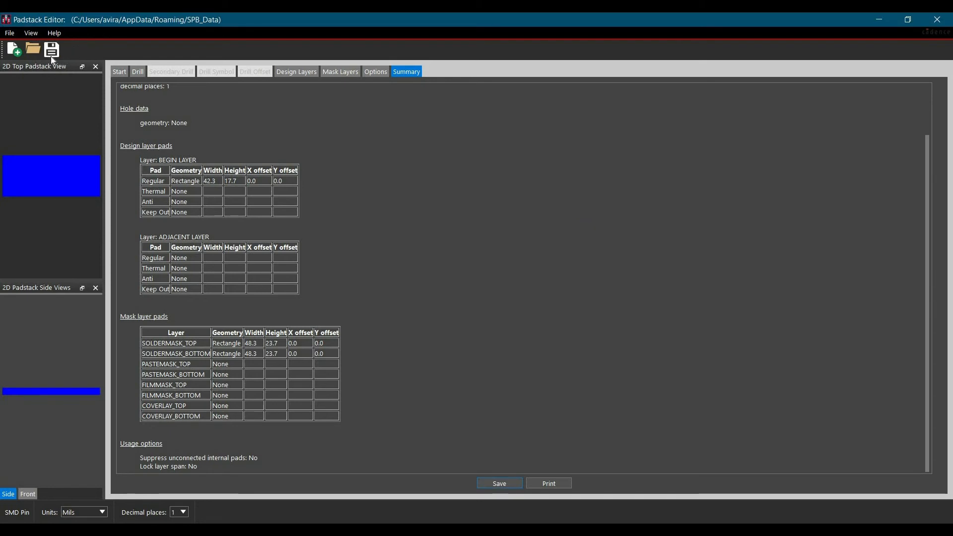
# Step: Browse to the Desktop, then create and open a 'padstack and footprint' folder
pyautogui.click(499, 483)
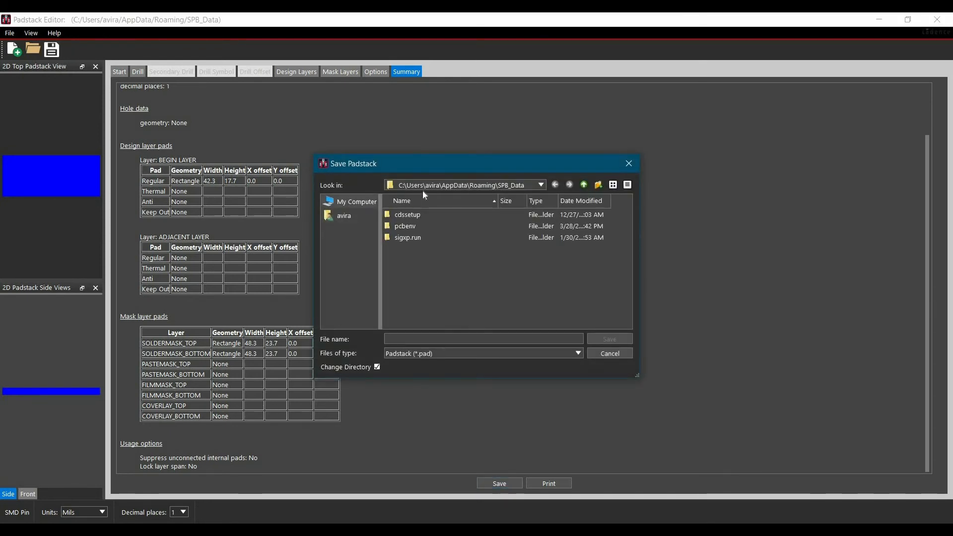
pyautogui.click(541, 185)
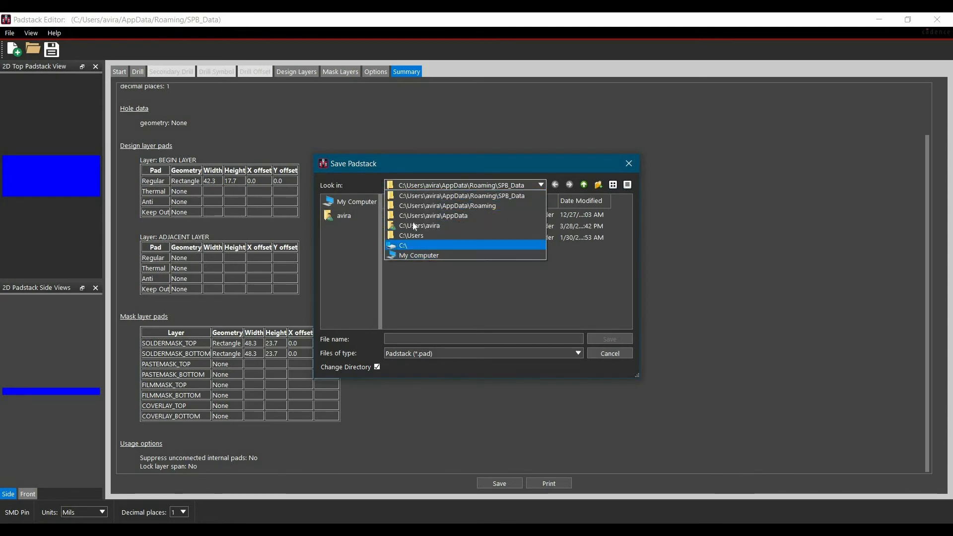
pyautogui.click(402, 246)
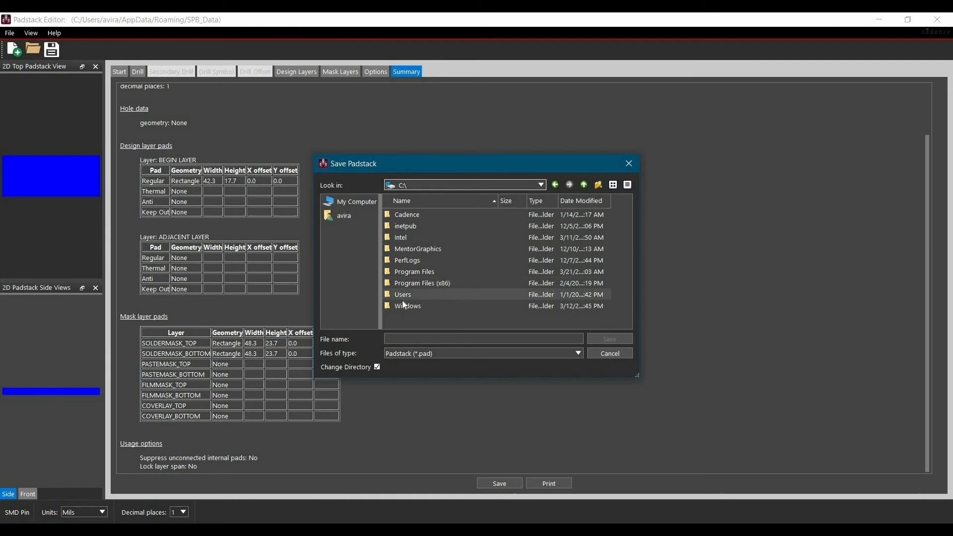
pyautogui.doubleClick(402, 295)
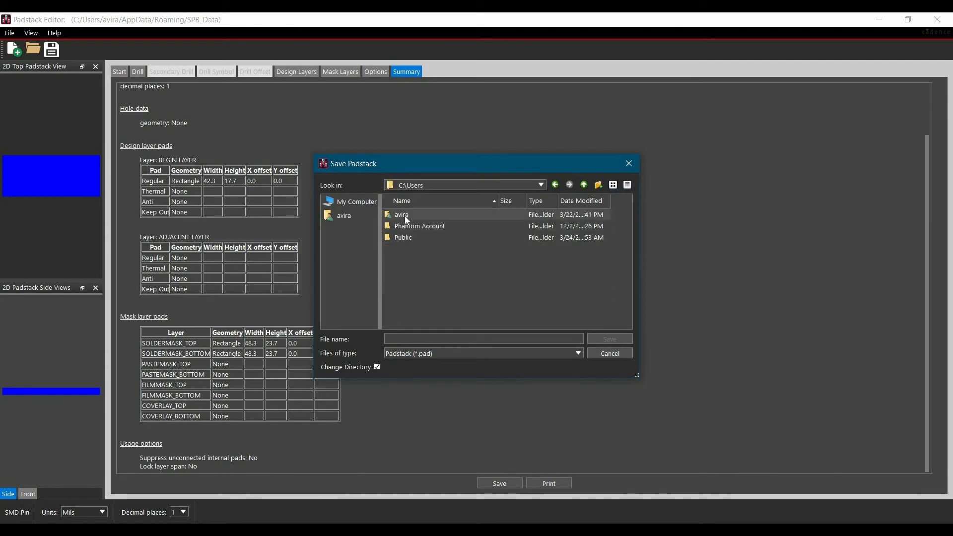
pyautogui.doubleClick(401, 215)
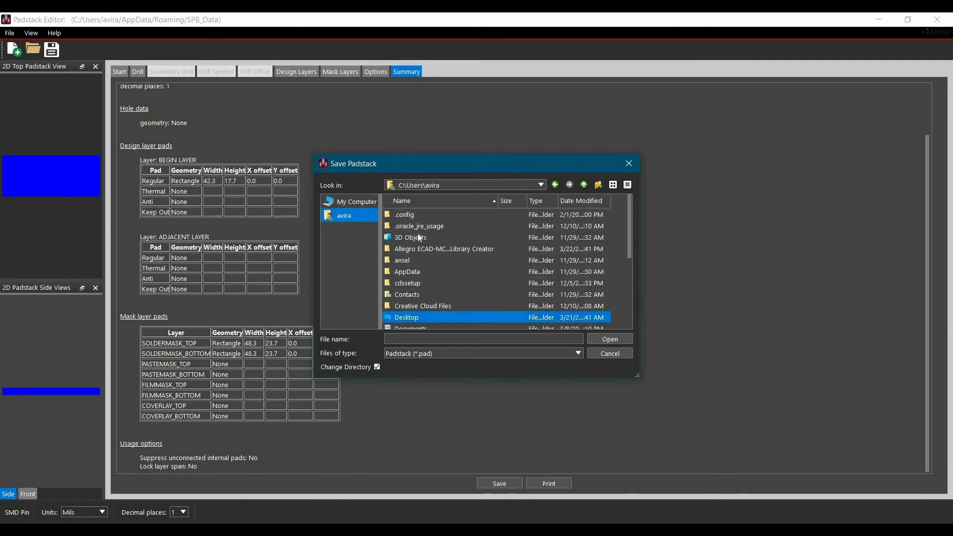
pyautogui.doubleClick(407, 317)
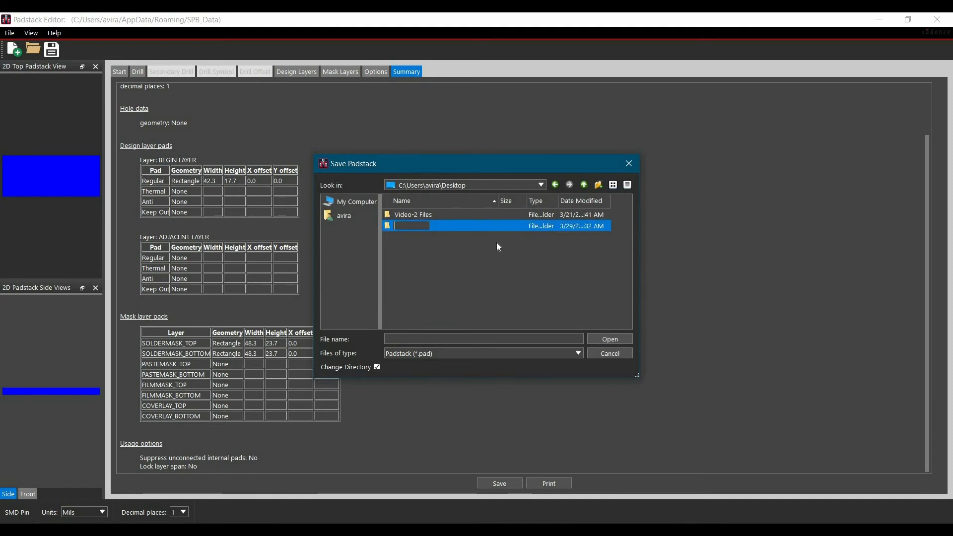
pyautogui.write('padstack a')
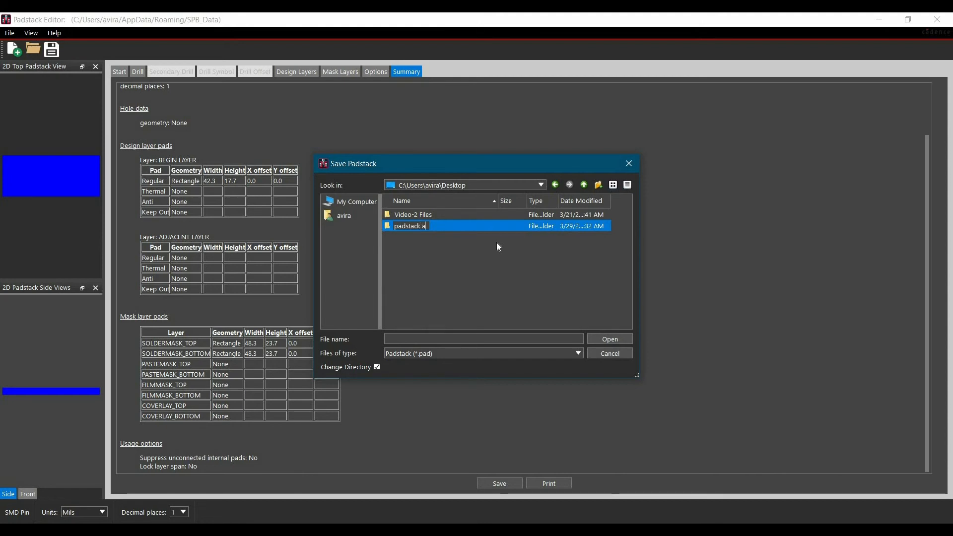
pyautogui.write('nd')
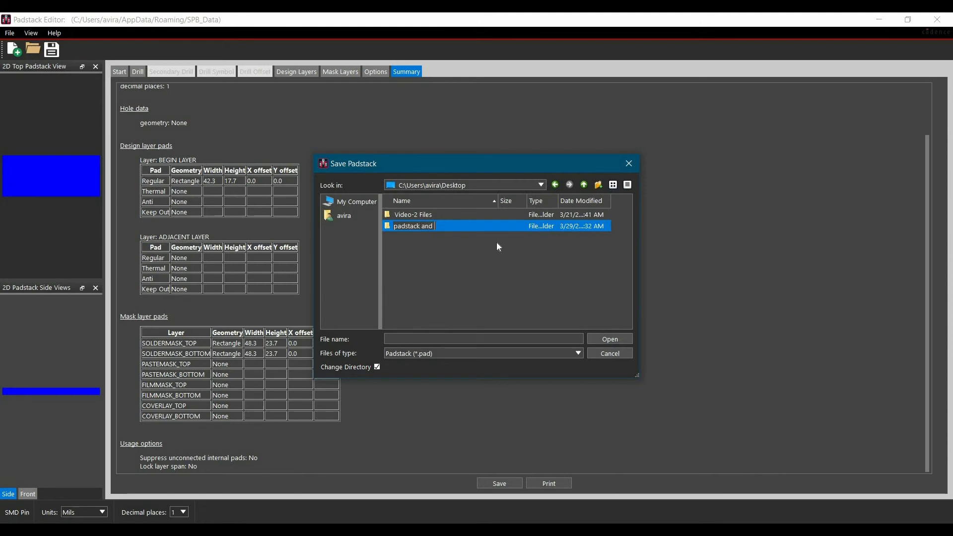
pyautogui.write('footprint')
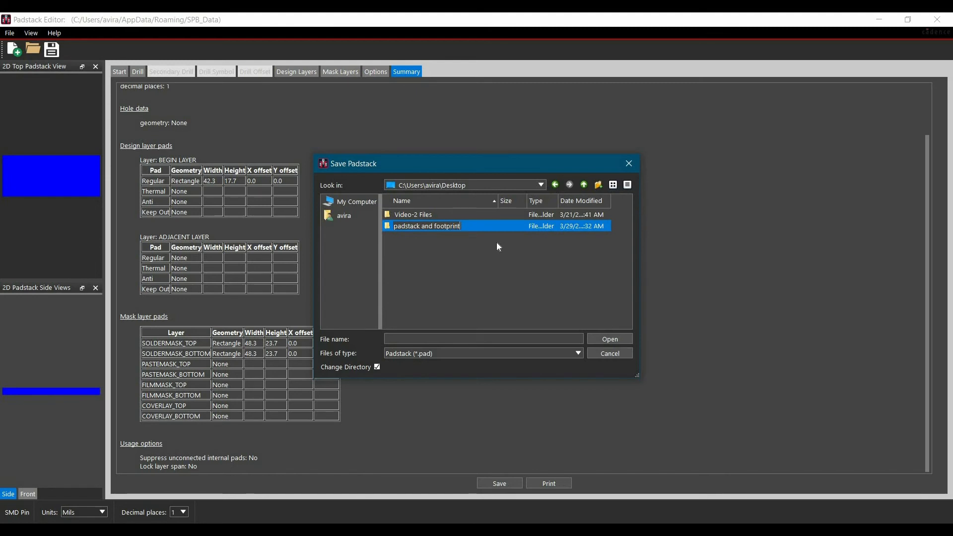
pyautogui.doubleClick(426, 225)
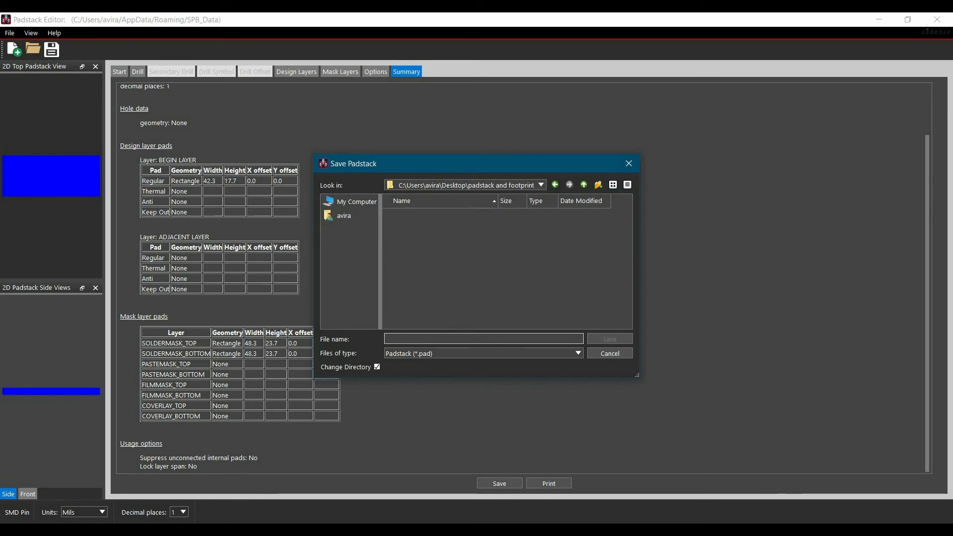
pyautogui.moveTo(413, 316)
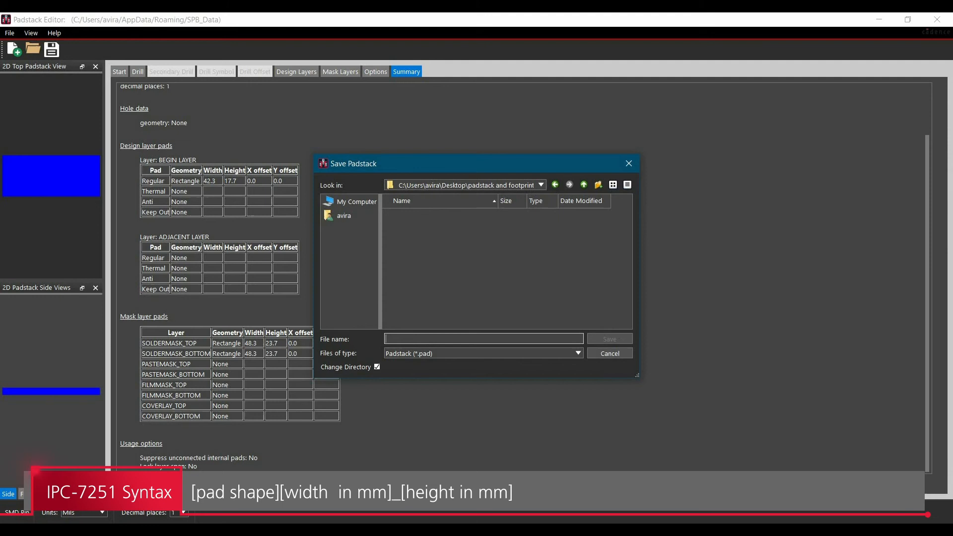
# Step: Save the padstack there under the file name r107_045
pyautogui.write('r')
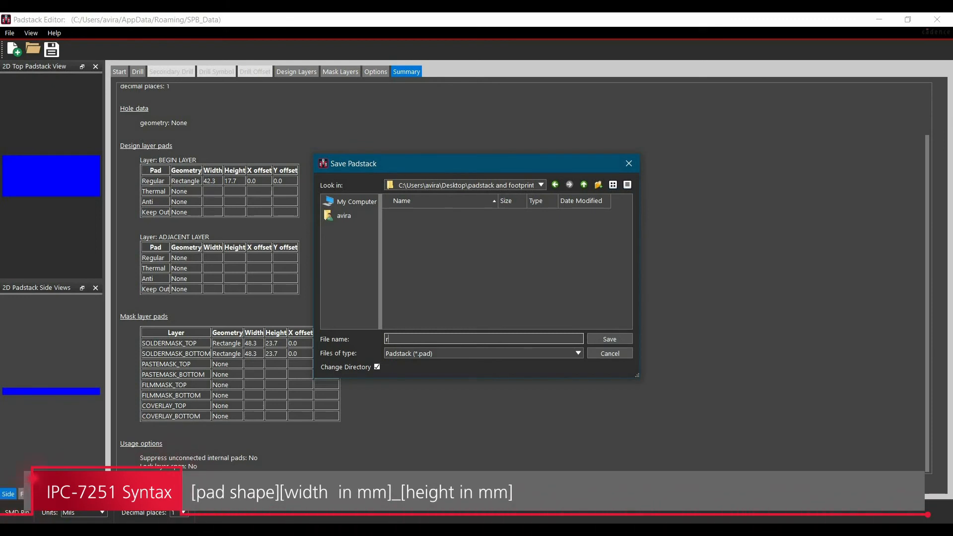
pyautogui.write('107_')
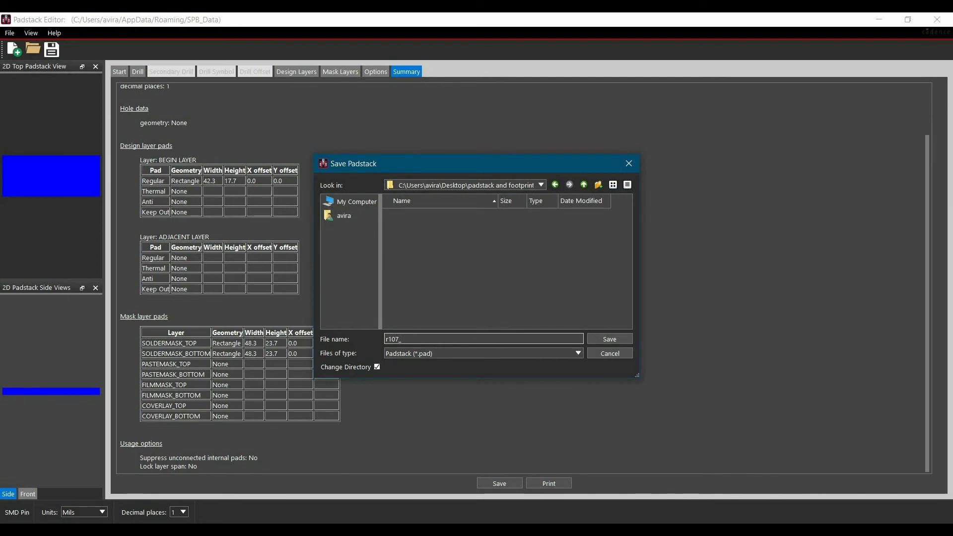
pyautogui.write('045')
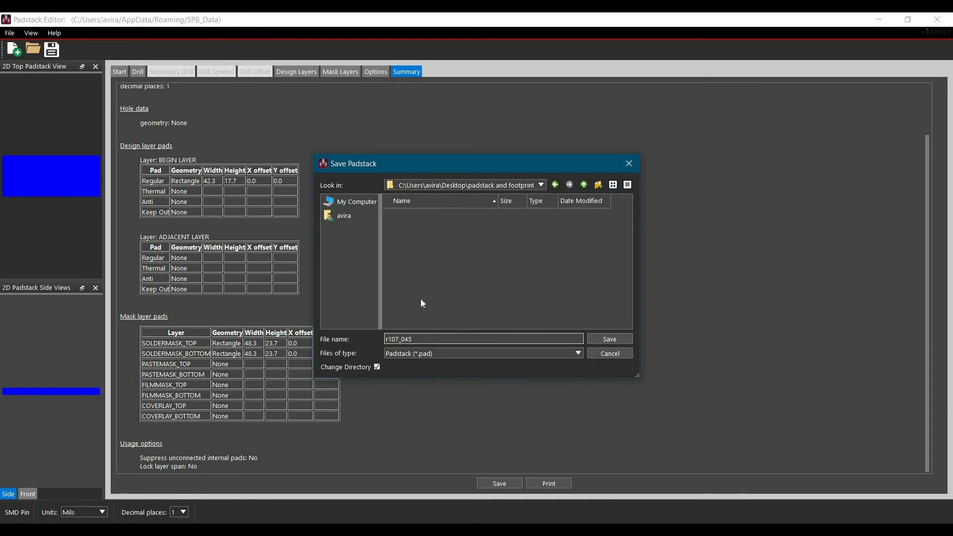
pyautogui.click(484, 339)
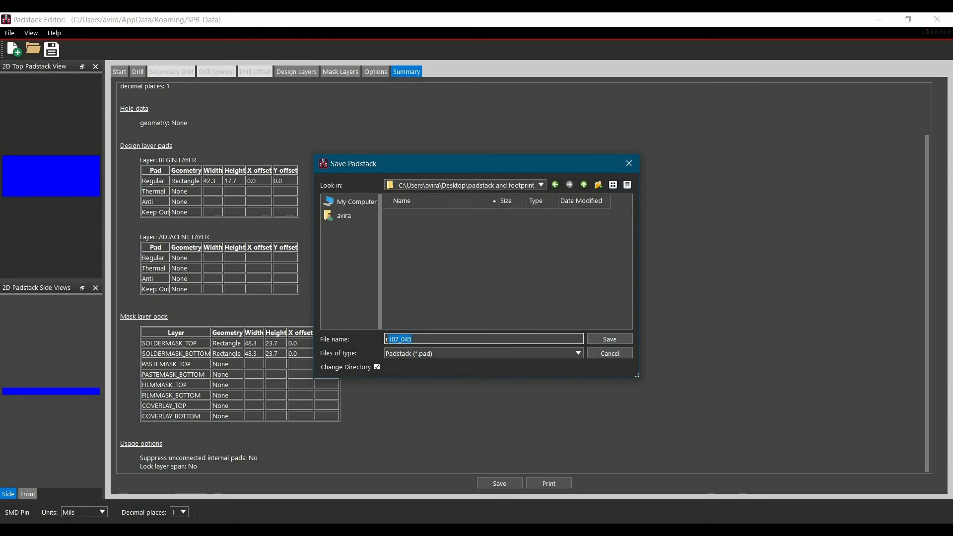
pyautogui.click(610, 339)
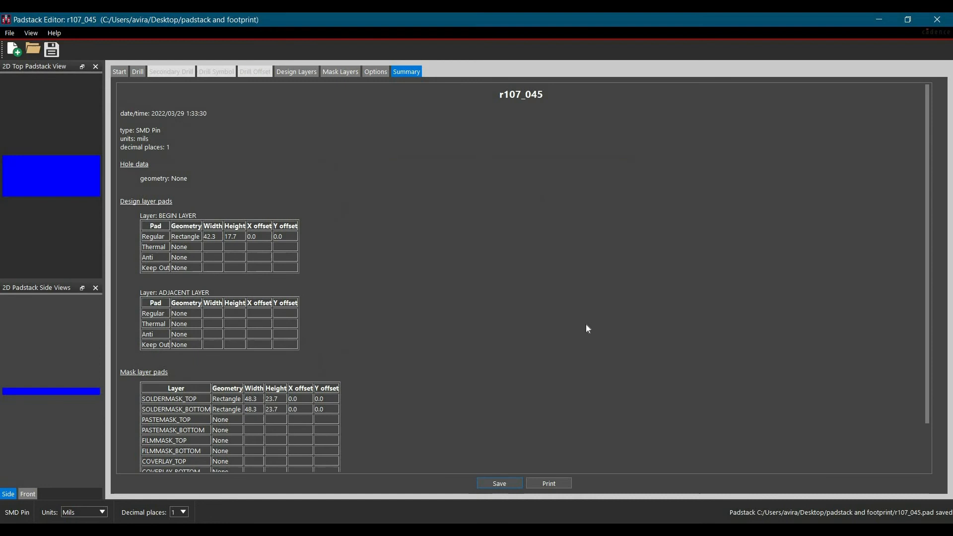
pyautogui.moveTo(545, 111)
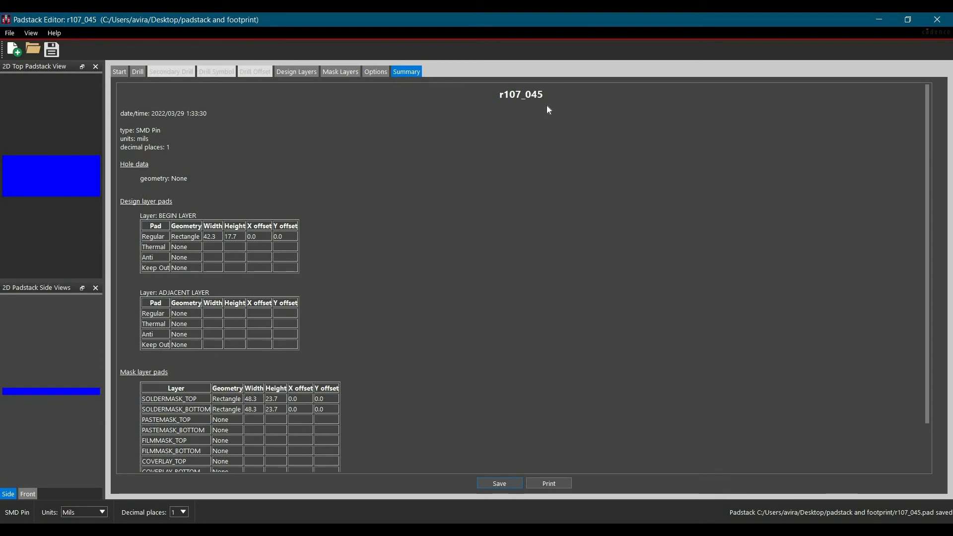
pyautogui.moveTo(490, 134)
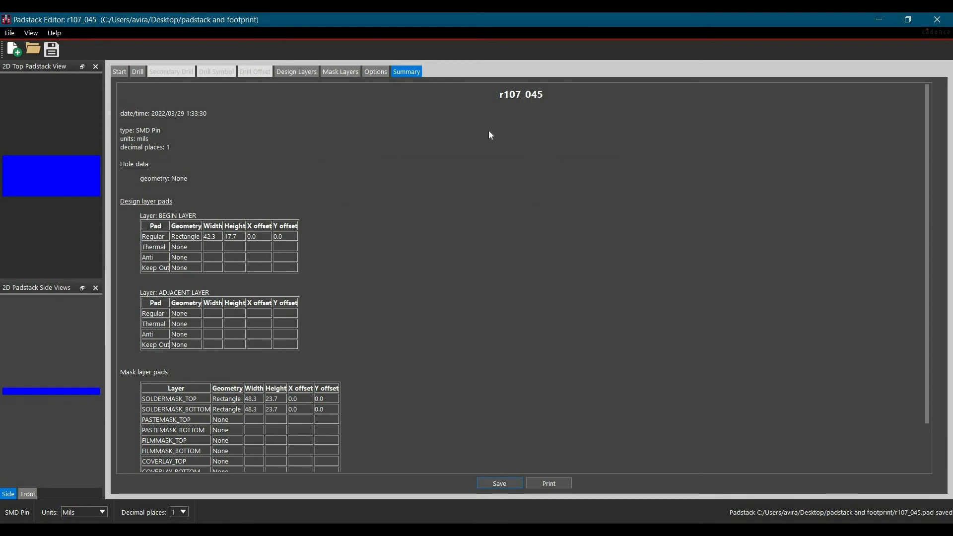
pyautogui.moveTo(355, 197)
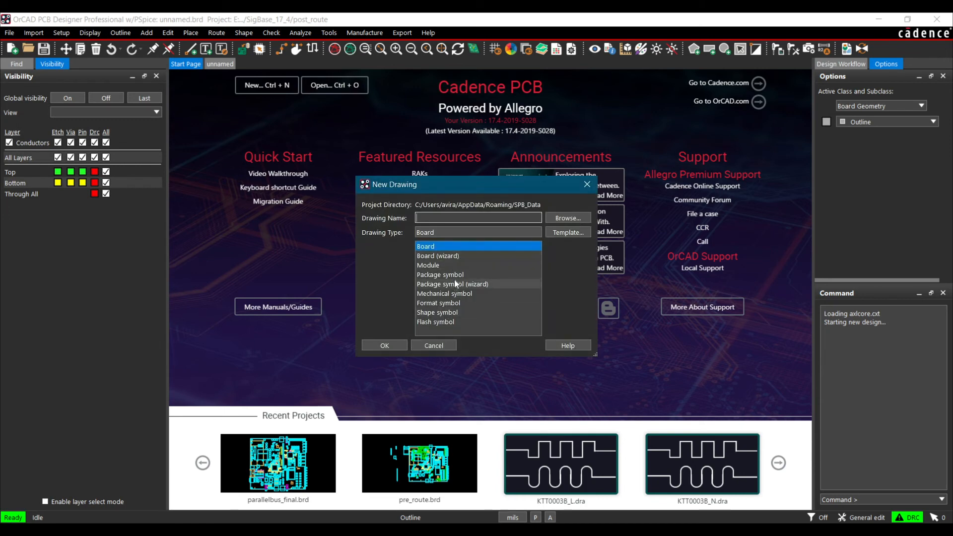
pyautogui.moveTo(450, 283)
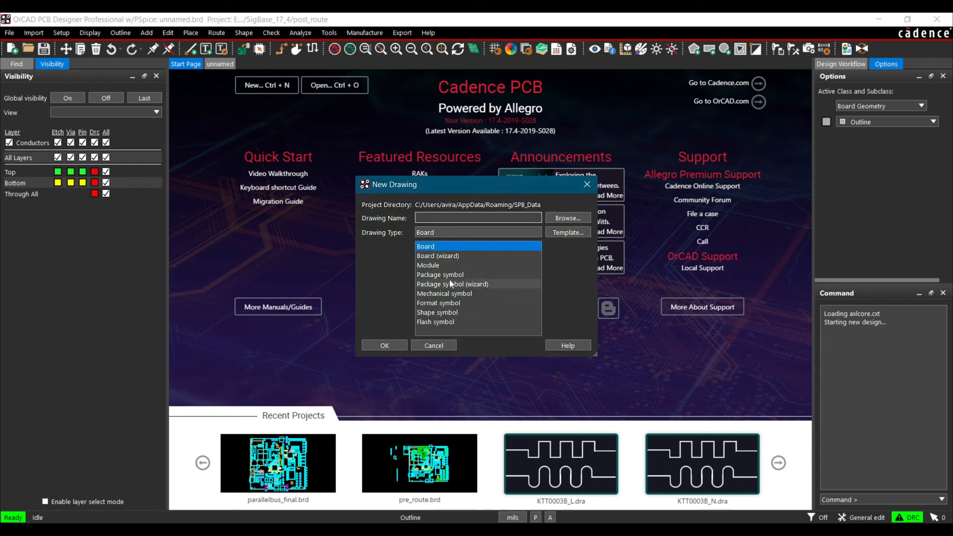
pyautogui.moveTo(459, 277)
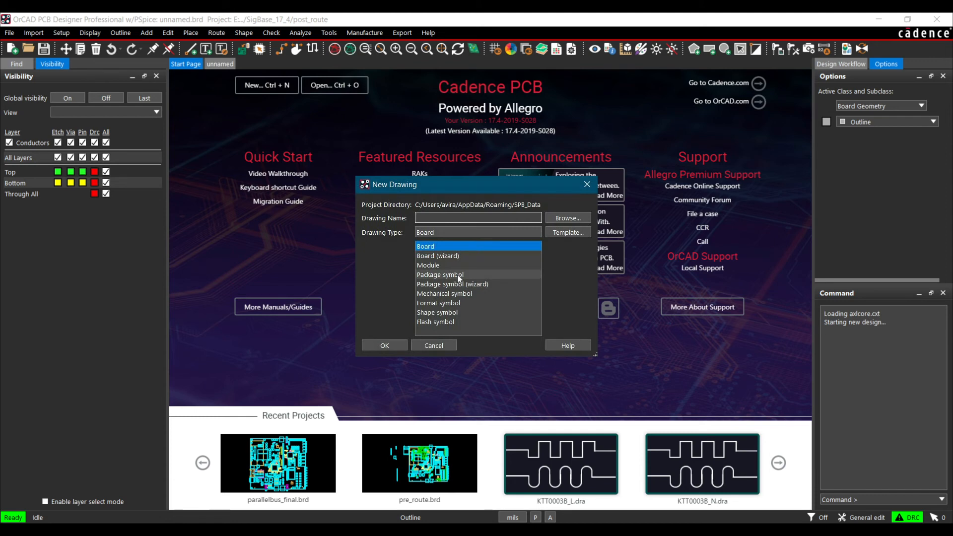
# Step: Choose Package symbol as the drawing type and browse for the drawing's location
pyautogui.click(440, 275)
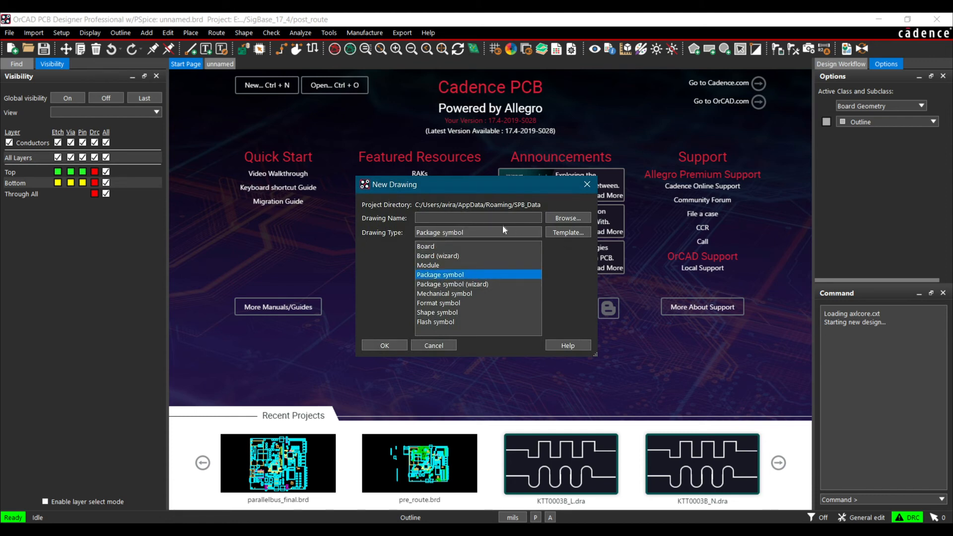
pyautogui.click(568, 218)
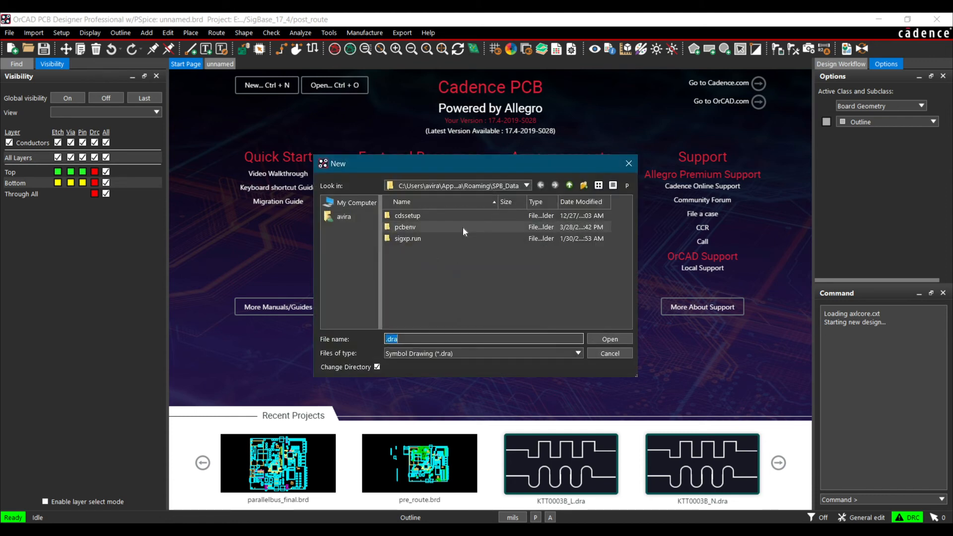
# Step: Go to Desktop\padstack and footprint and name the drawing P080Q108L925T120Q32.dra
pyautogui.click(527, 186)
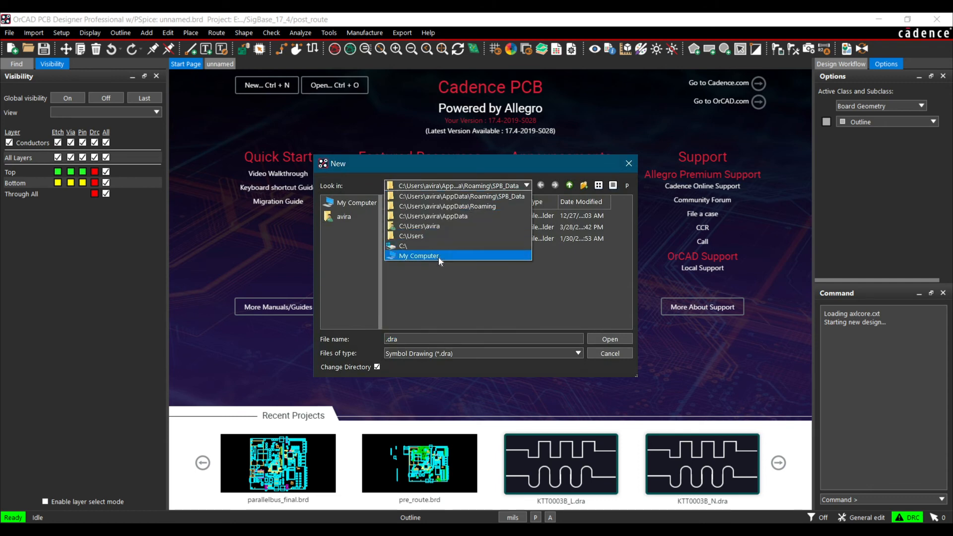
pyautogui.click(344, 216)
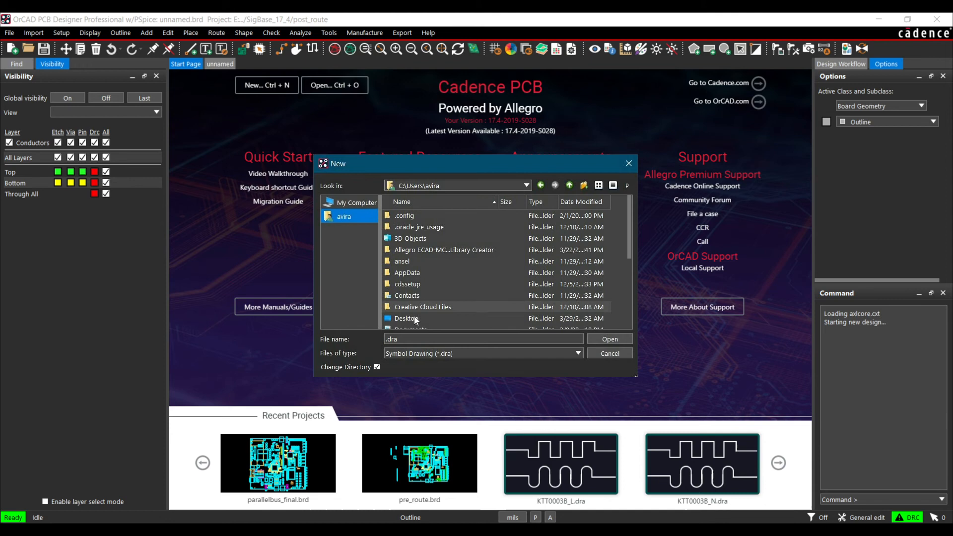
pyautogui.doubleClick(406, 319)
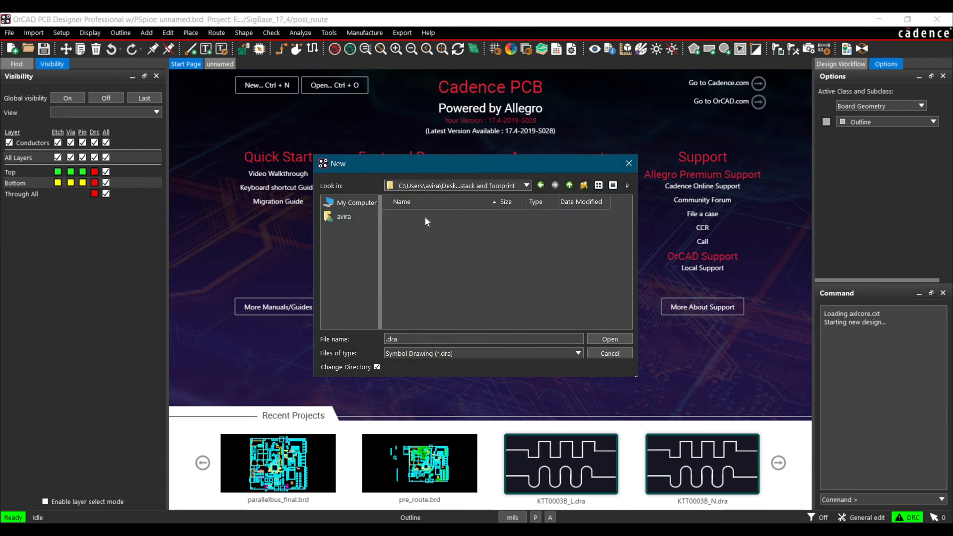
pyautogui.moveTo(430, 296)
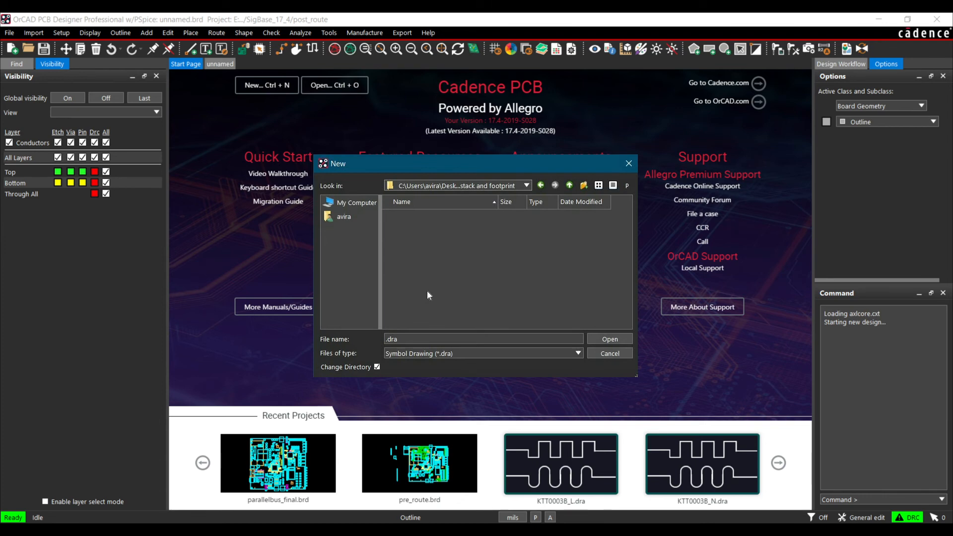
pyautogui.moveTo(430, 296)
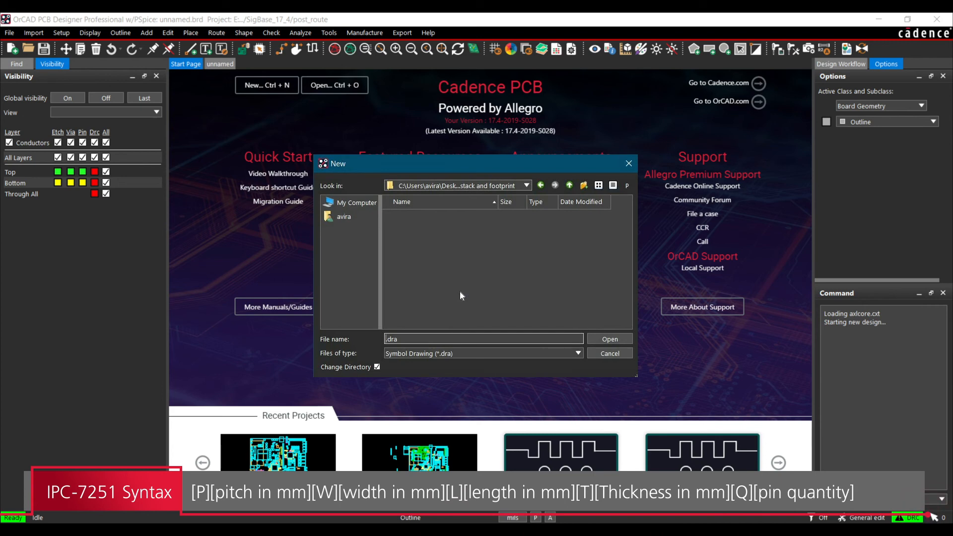
pyautogui.write('P080')
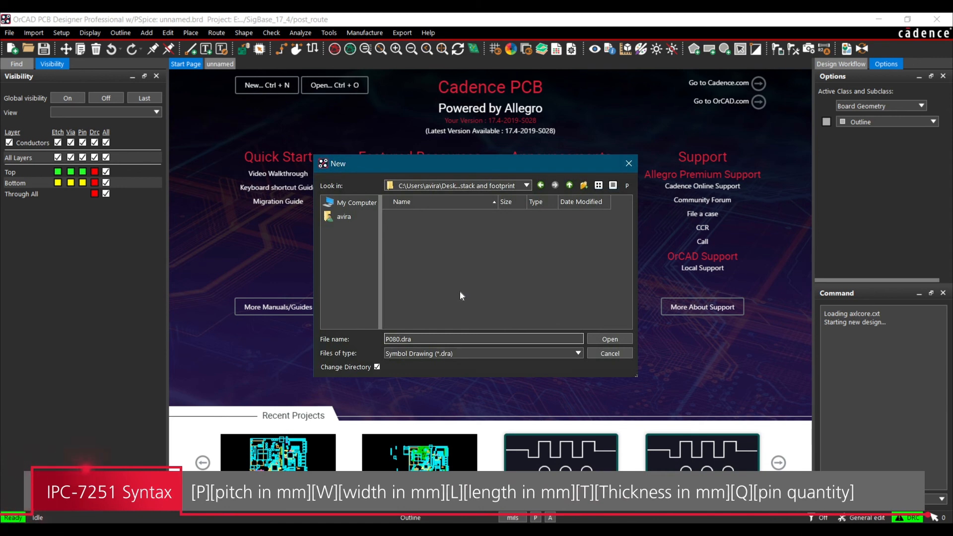
pyautogui.write('Q108L925')
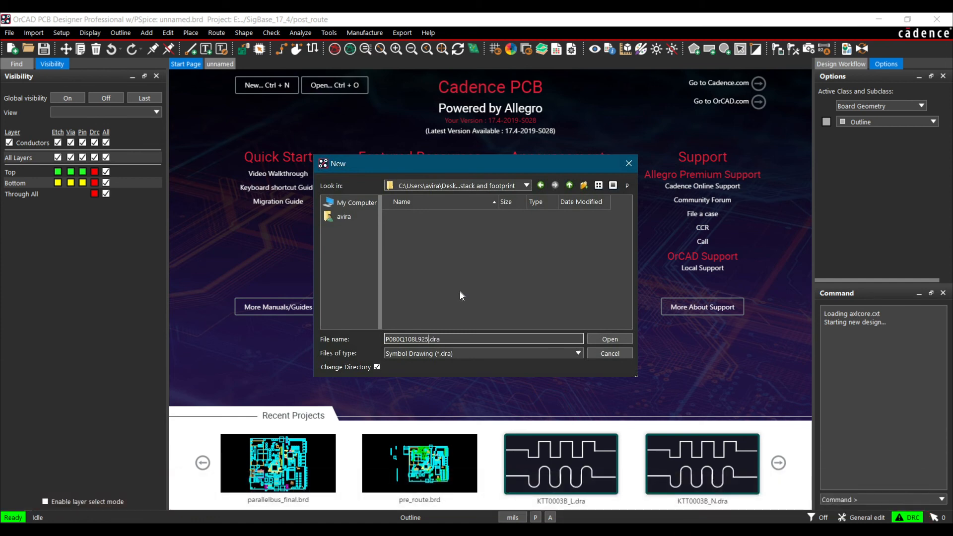
pyautogui.write('T')
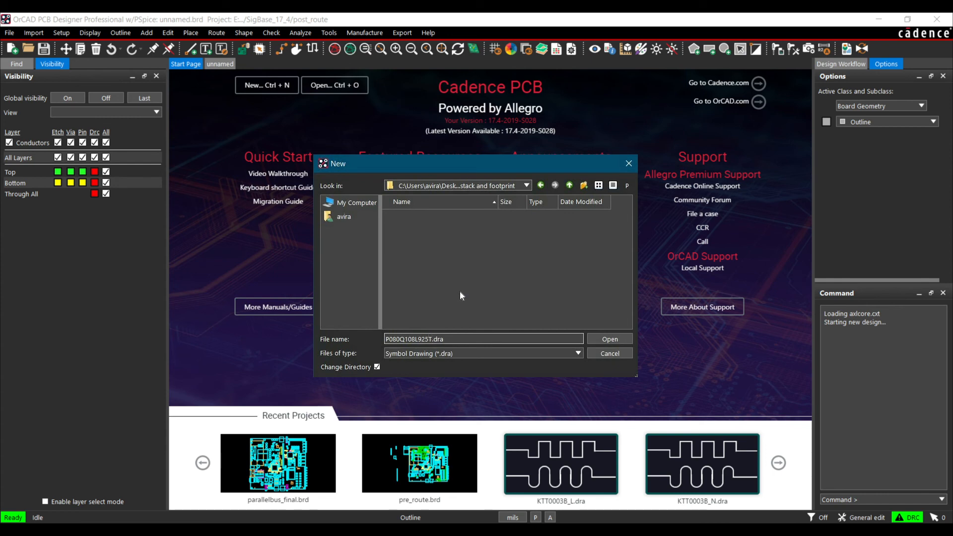
pyautogui.write('120')
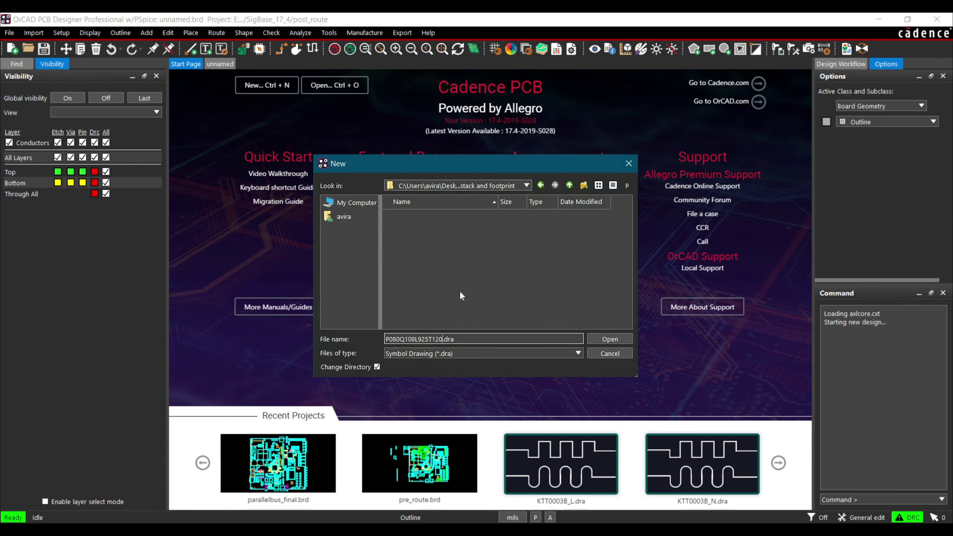
pyautogui.write('32')
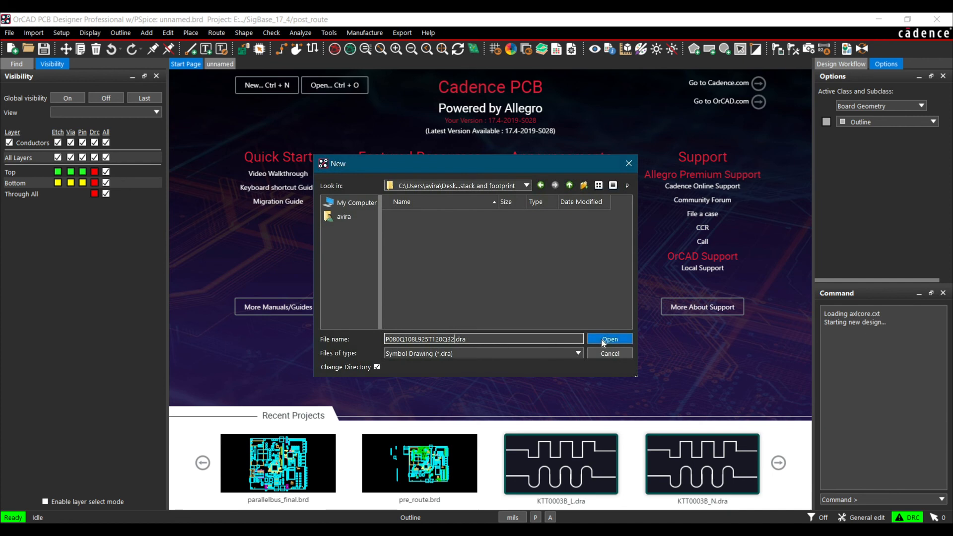
pyautogui.click(610, 339)
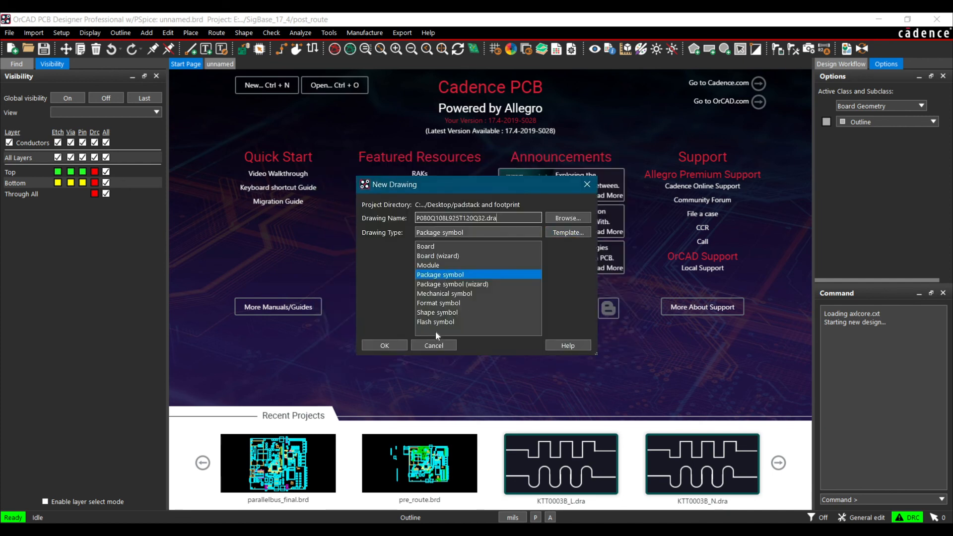
# Step: Confirm the new P080Q108L925T120Q32 drawing and accept the default design extents in mils
pyautogui.click(434, 345)
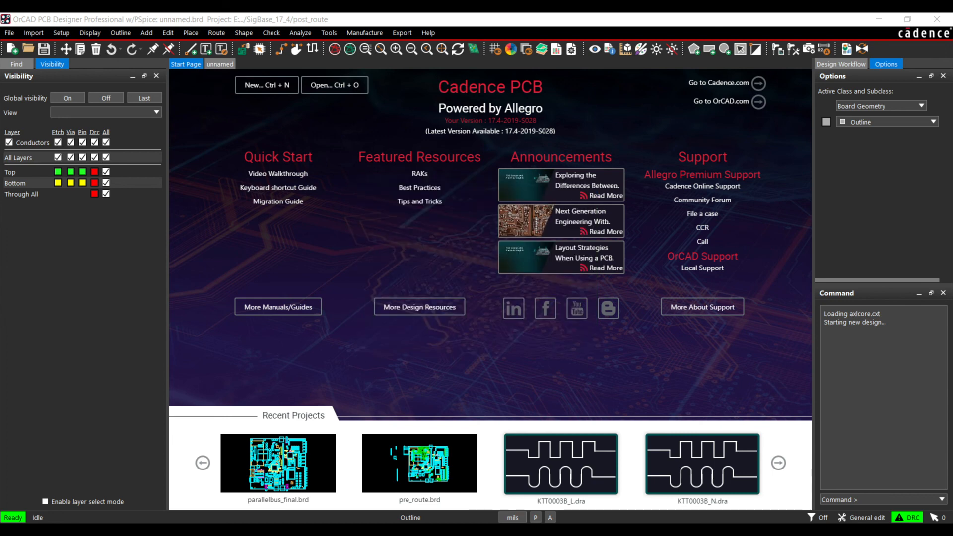
pyautogui.click(266, 85)
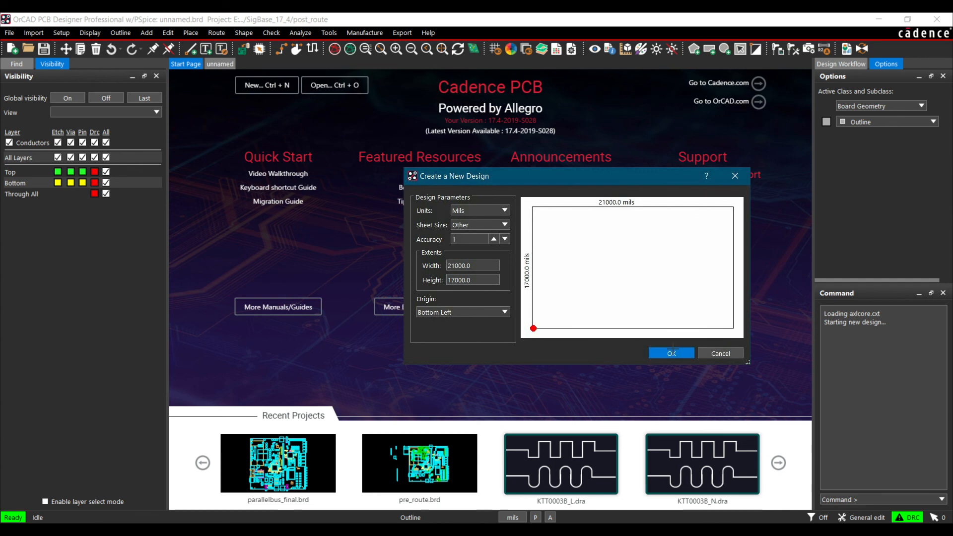
pyautogui.click(671, 353)
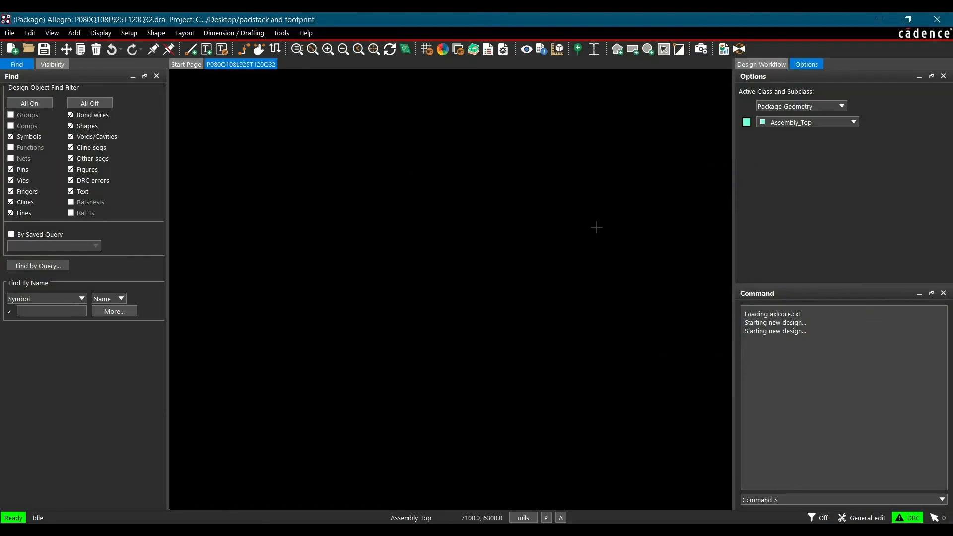
pyautogui.moveTo(428, 316)
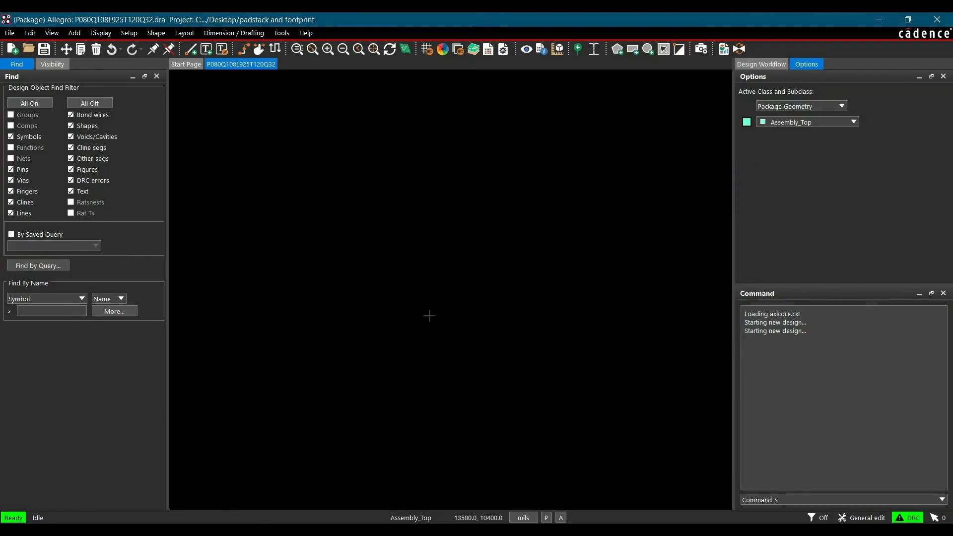
pyautogui.moveTo(533, 161)
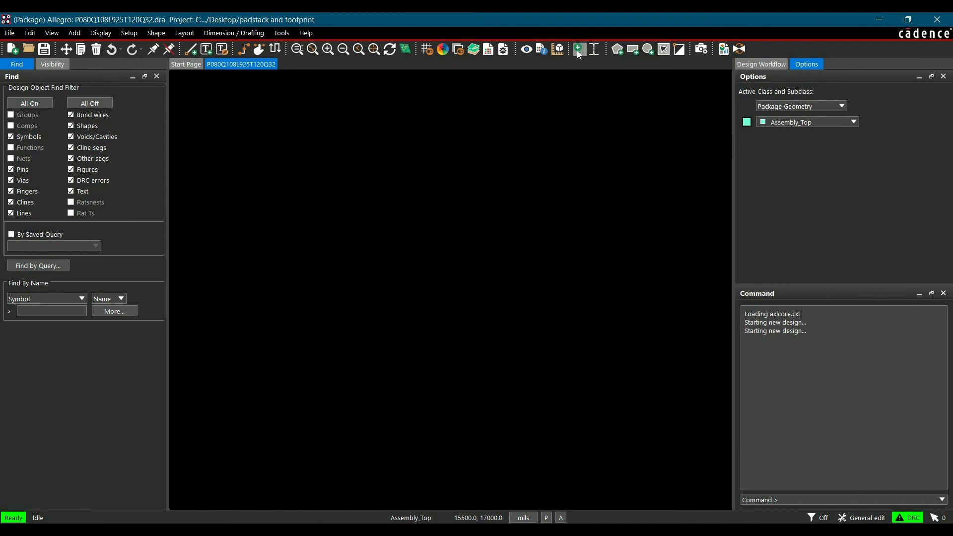
pyautogui.moveTo(578, 49)
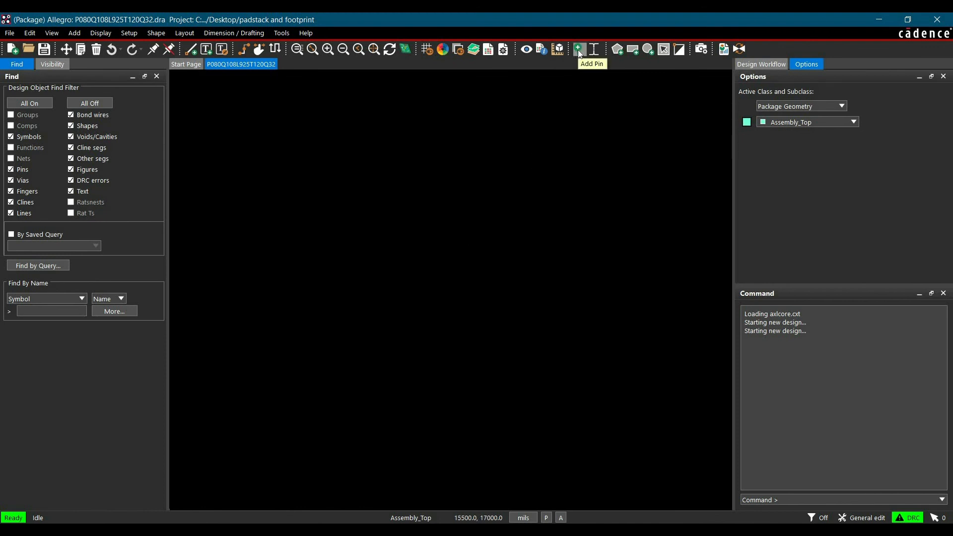
# Step: Start the Add Pin command and browse the 1040 available padstacks
pyautogui.click(579, 48)
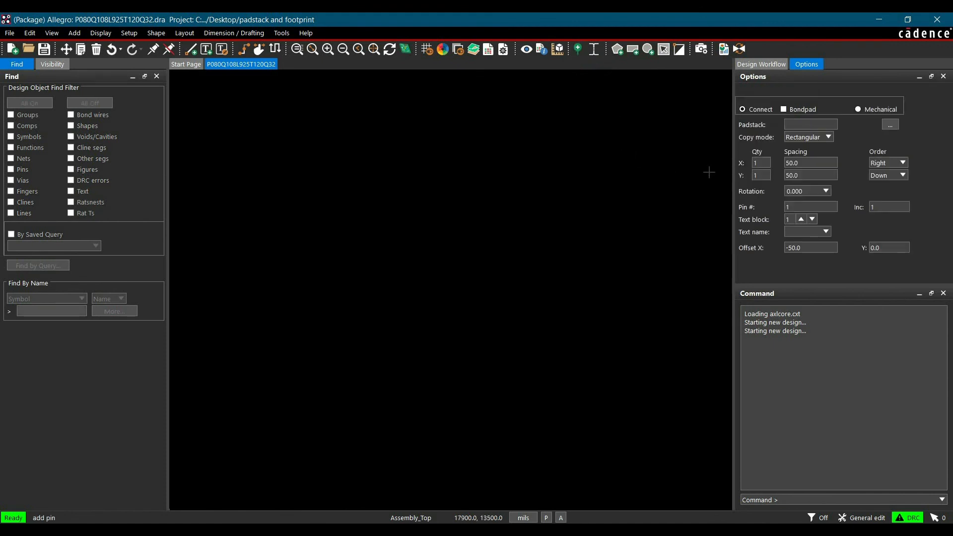
pyautogui.moveTo(831, 71)
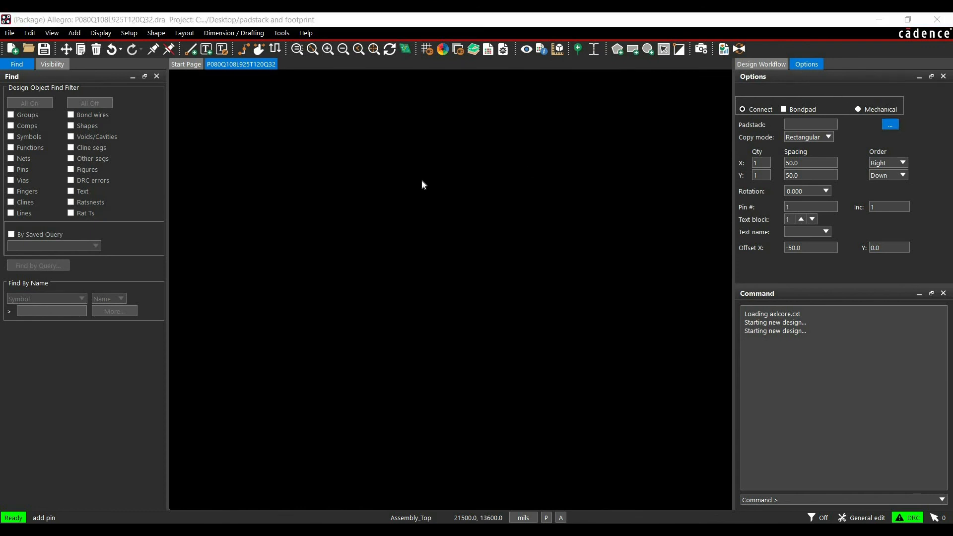
pyautogui.click(891, 124)
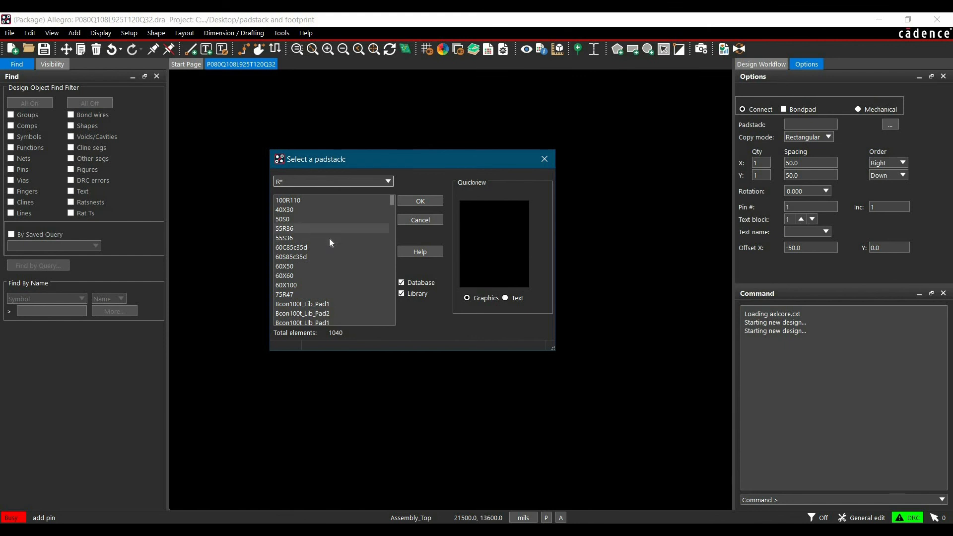
# Step: Filter the list with R*, choose padstack R107_045, and place pins 1–3 vertically
pyautogui.scroll(-3)
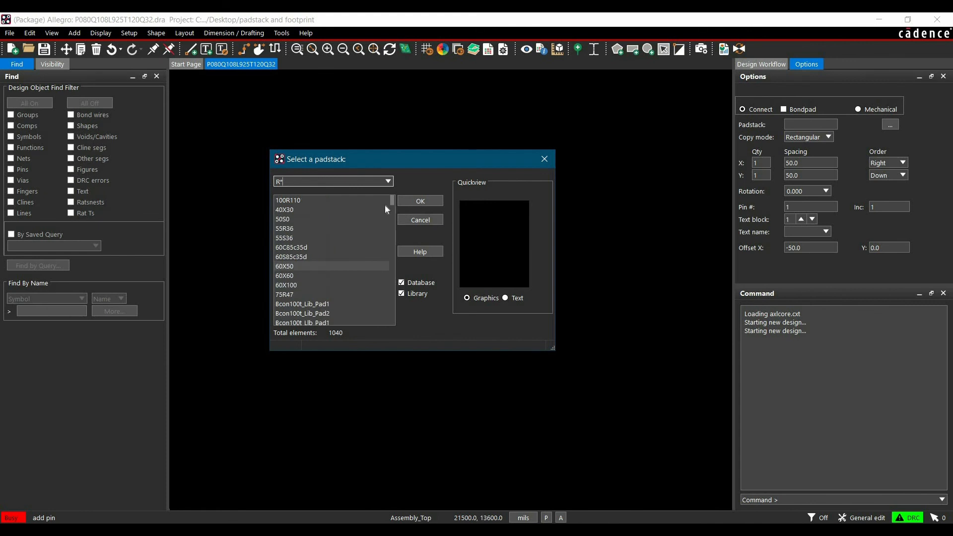
pyautogui.write('R*')
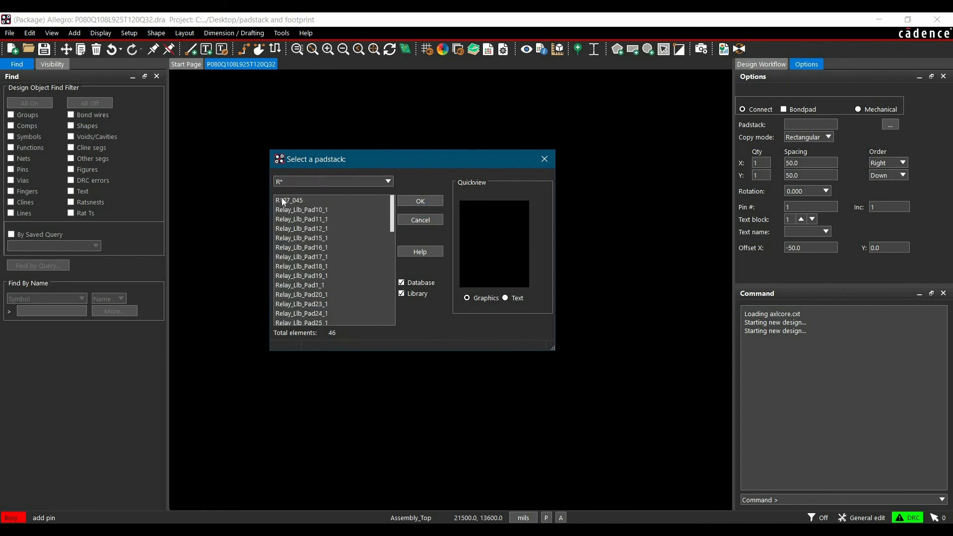
pyautogui.click(289, 200)
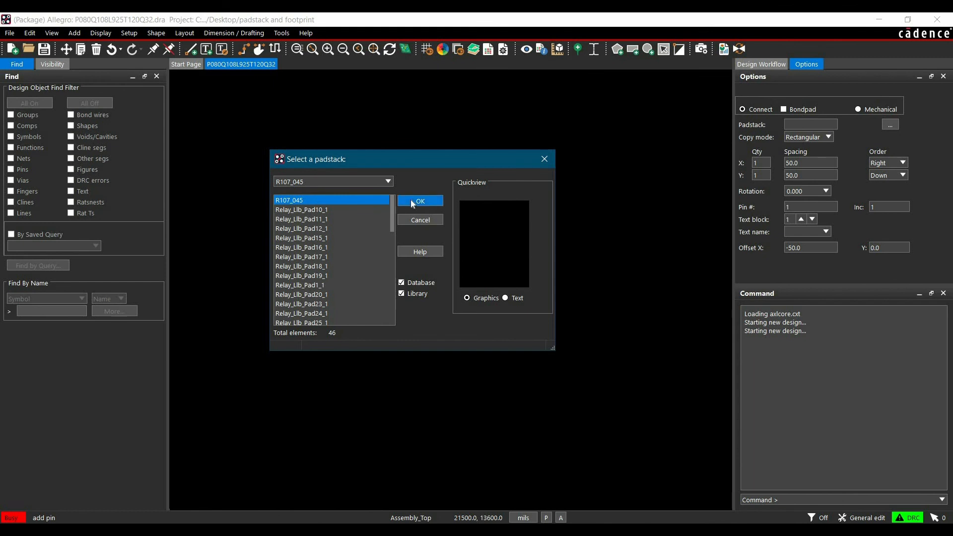
pyautogui.click(420, 201)
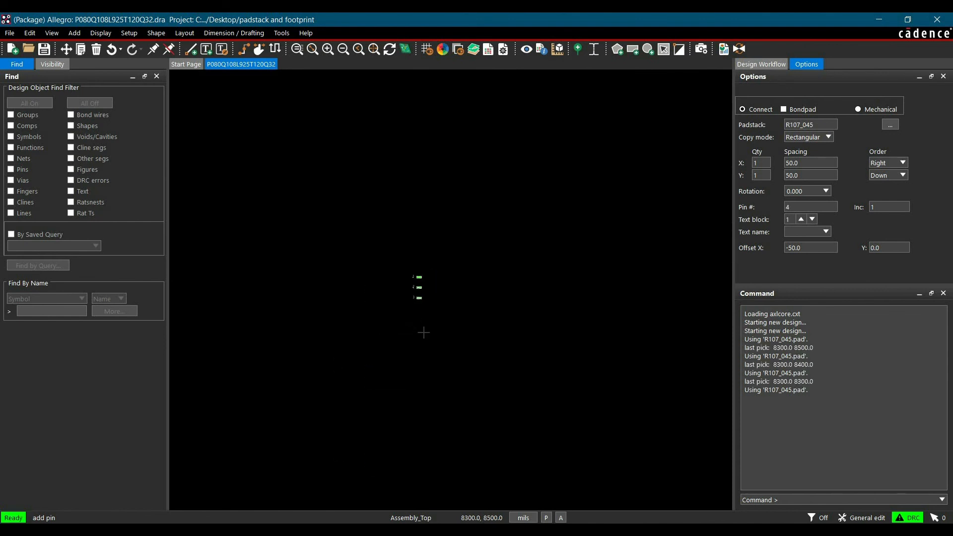
pyautogui.click(384, 255)
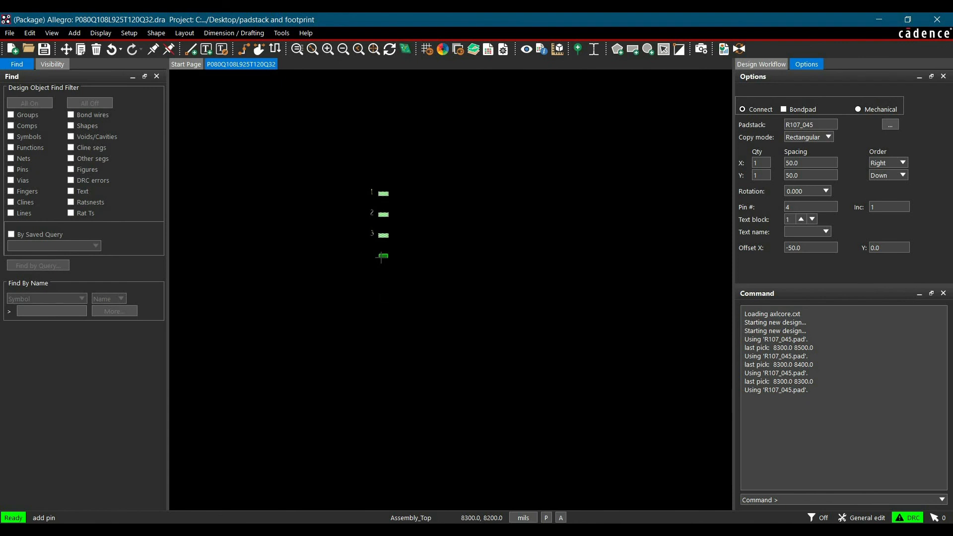